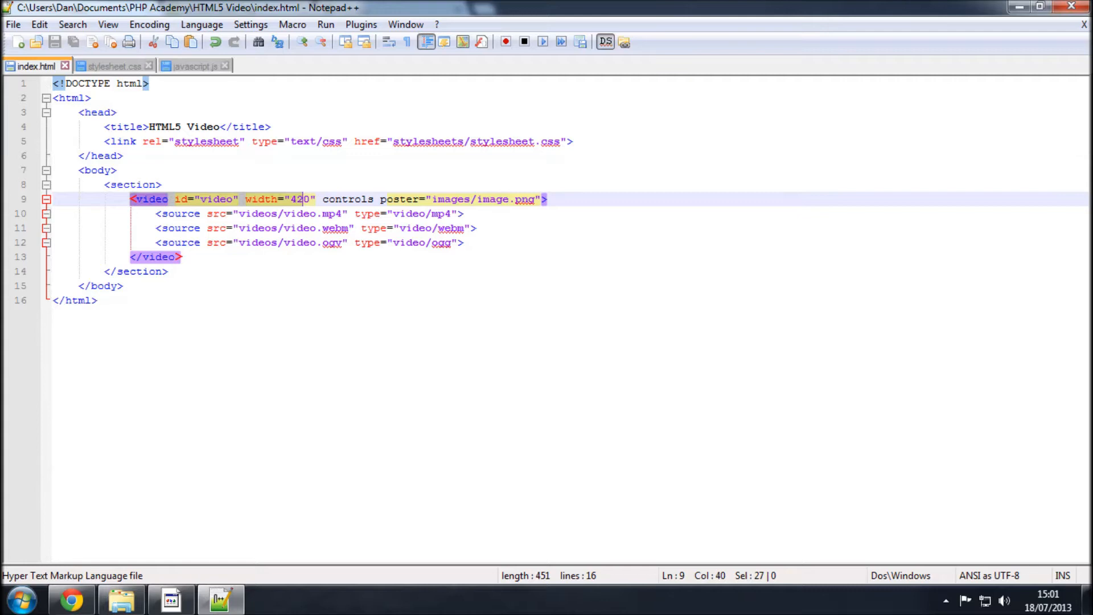
{"action": "mouse_move", "coordinate": [328, 253]}
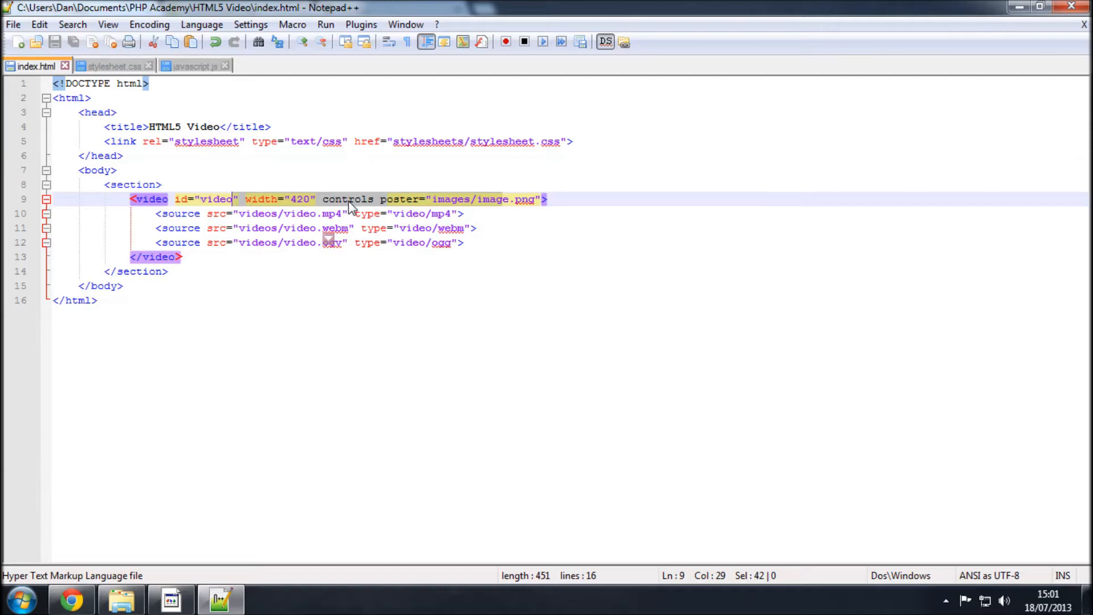
Browse into the project's js folder in Explorer, revealing the javascript script file.
{"action": "left_click", "coordinate": [180, 256]}
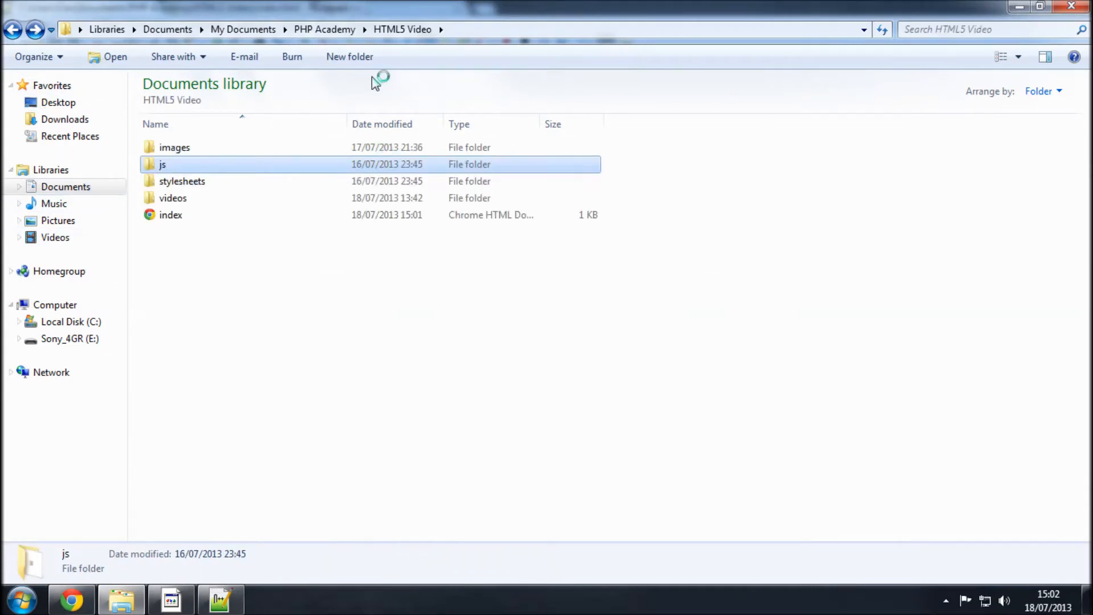
{"action": "left_click", "coordinate": [170, 215]}
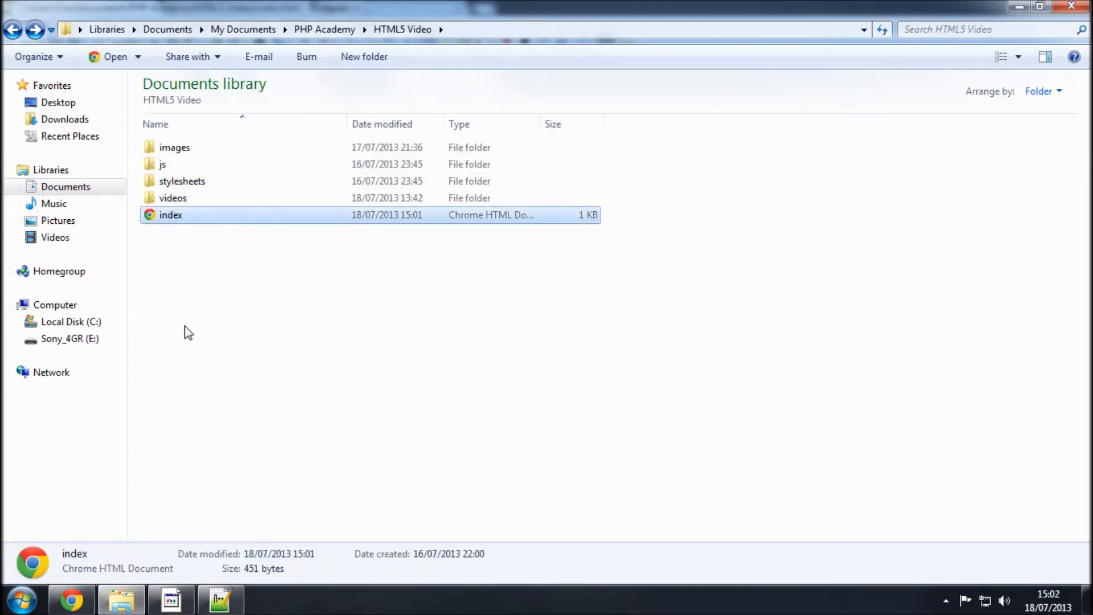
{"action": "mouse_move", "coordinate": [160, 164]}
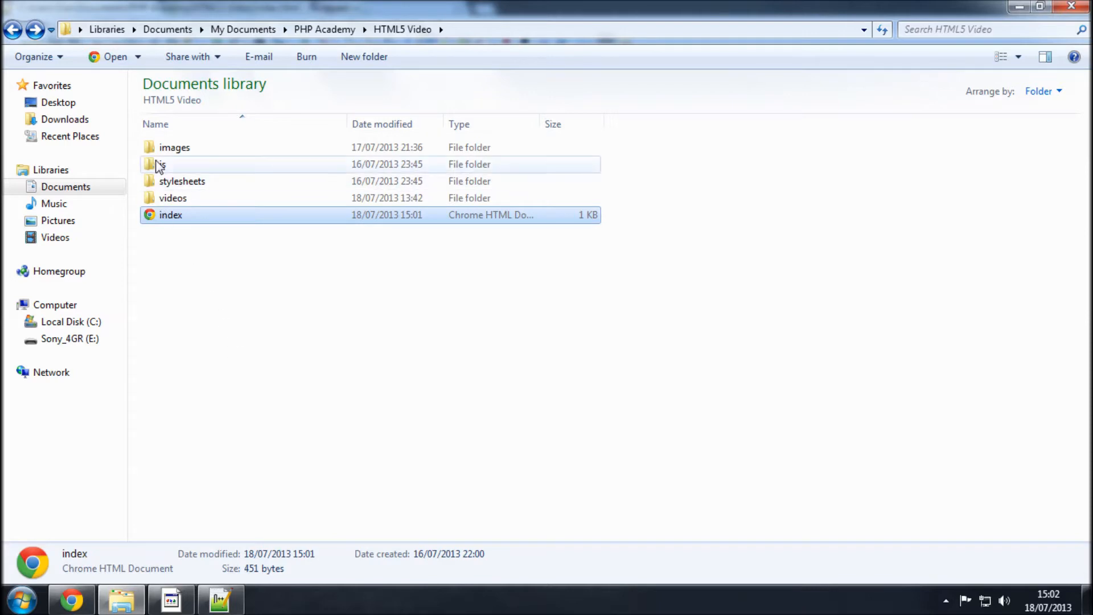
{"action": "double_click", "coordinate": [161, 164]}
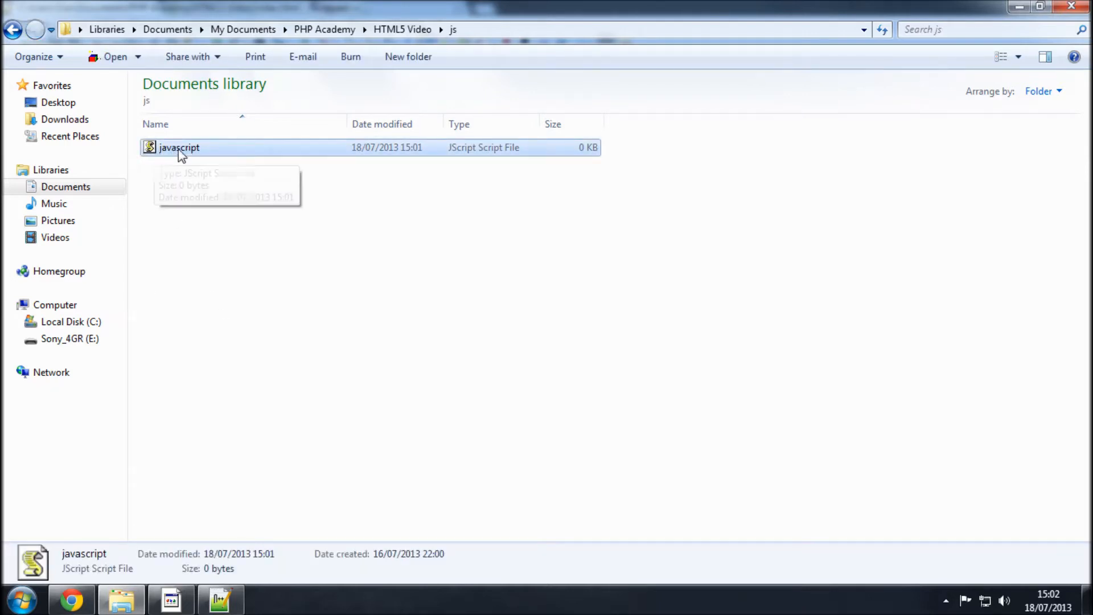
{"action": "mouse_move", "coordinate": [322, 337]}
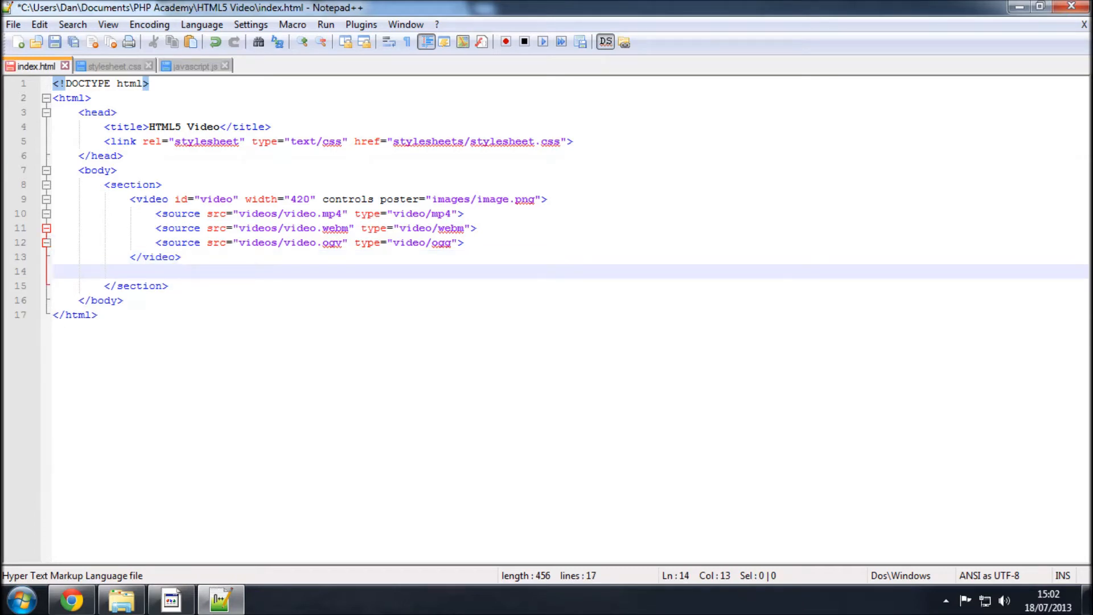
Add <script src="js/javascript.js"></script> after </video> in index.html, then go to javascript.js.
{"action": "type", "text": "<sa"}
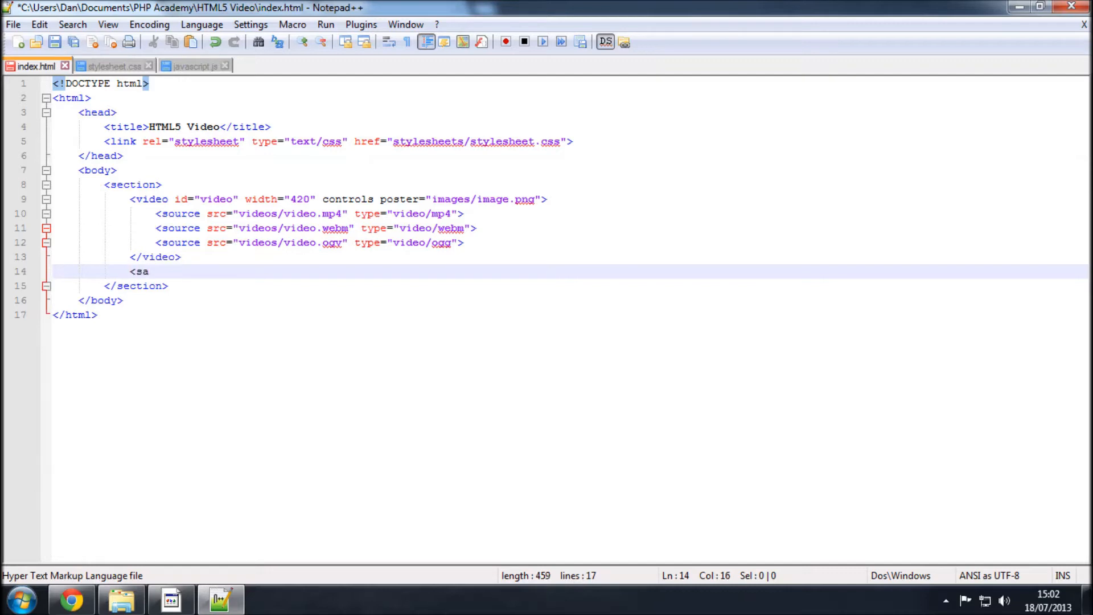
{"action": "type", "text": "cript src=\"\">"}
{"action": "type", "text": "</"}
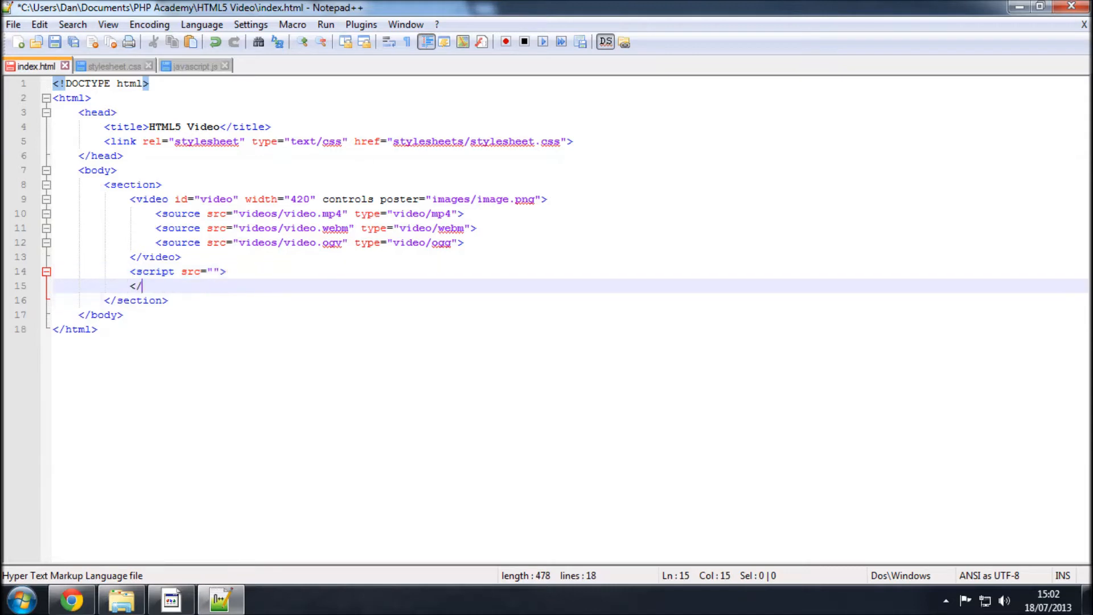
{"action": "type", "text": "script>"}
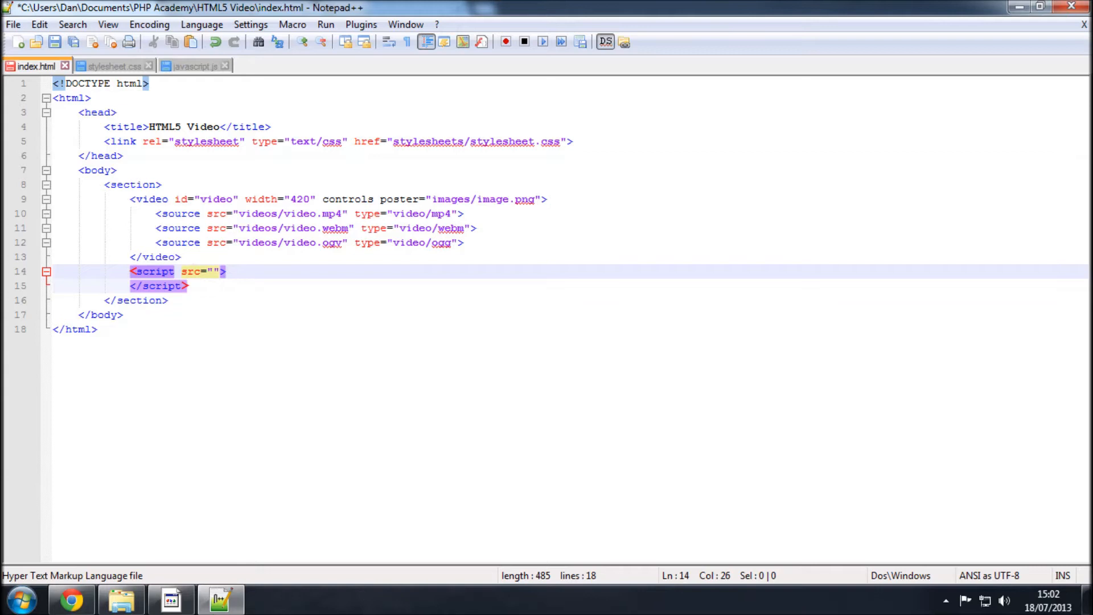
{"action": "type", "text": "js/"}
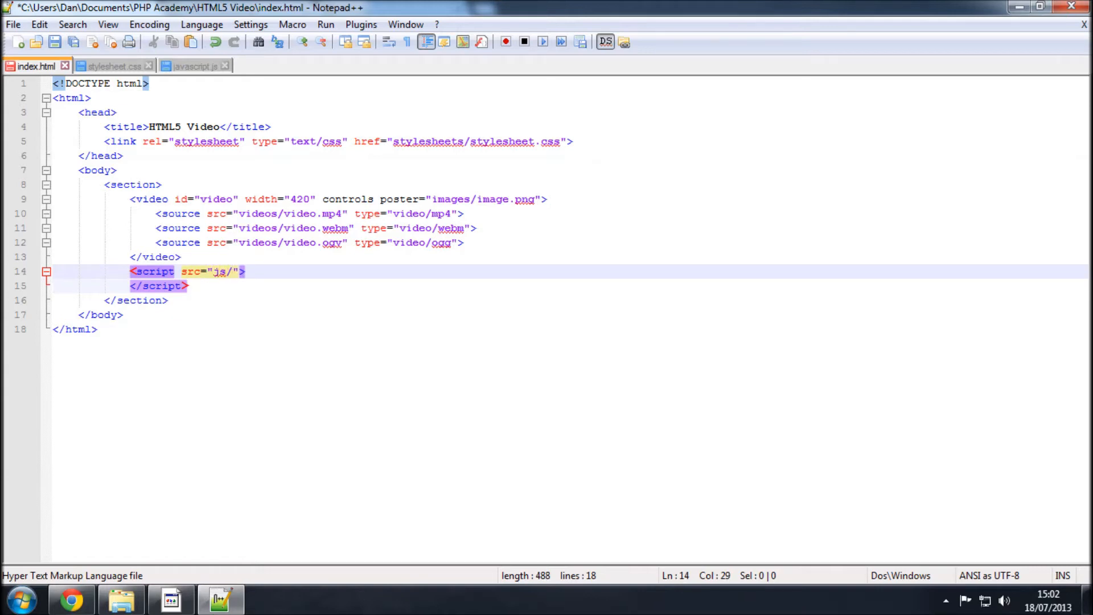
{"action": "type", "text": "javasc"}
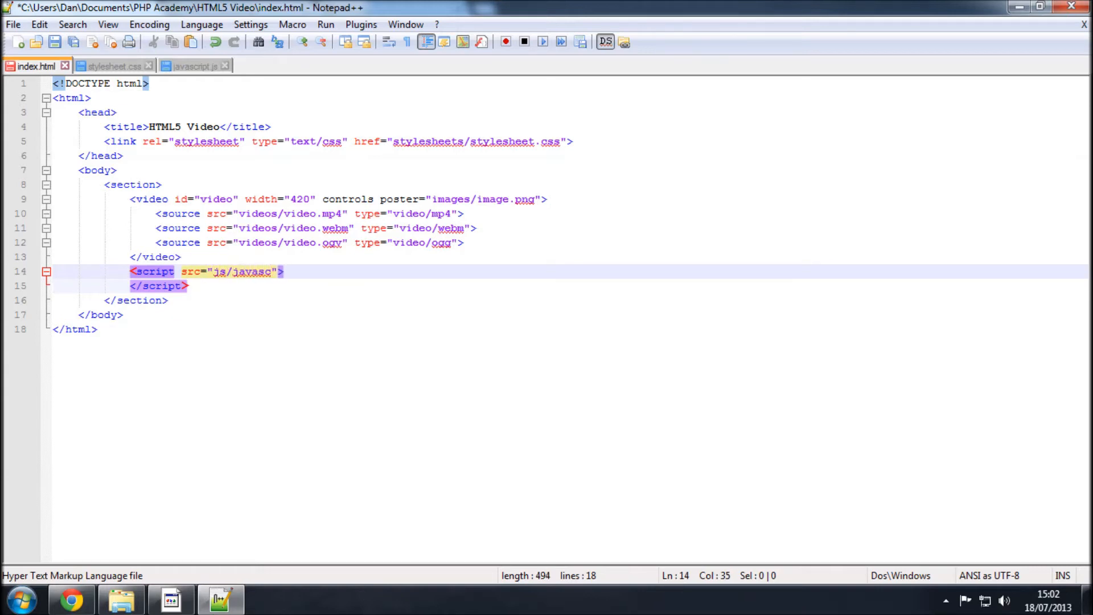
{"action": "type", "text": "ript"}
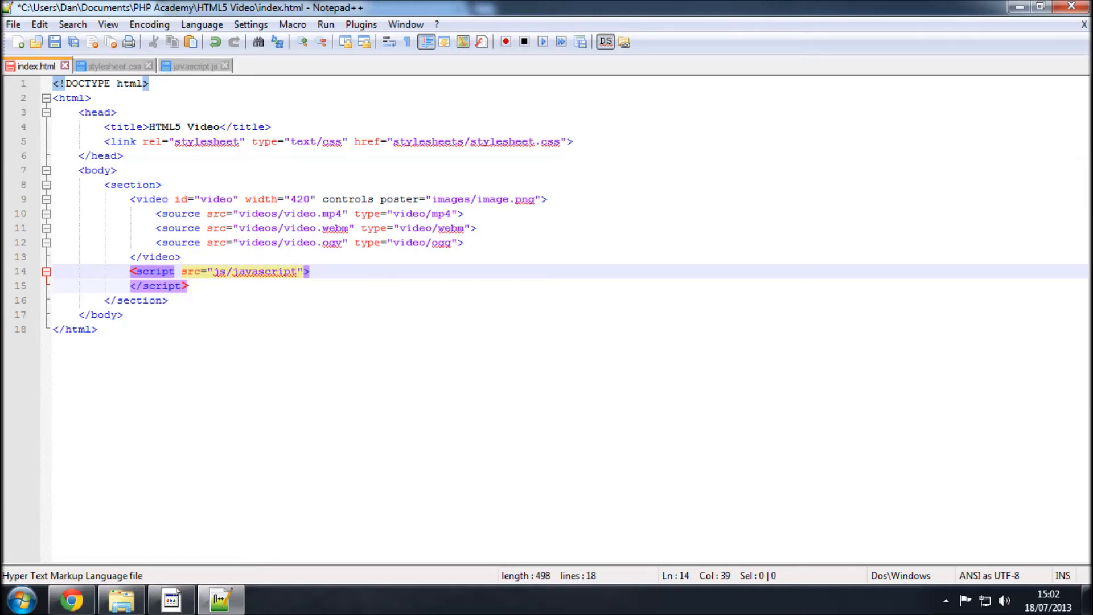
{"action": "type", "text": ".js"}
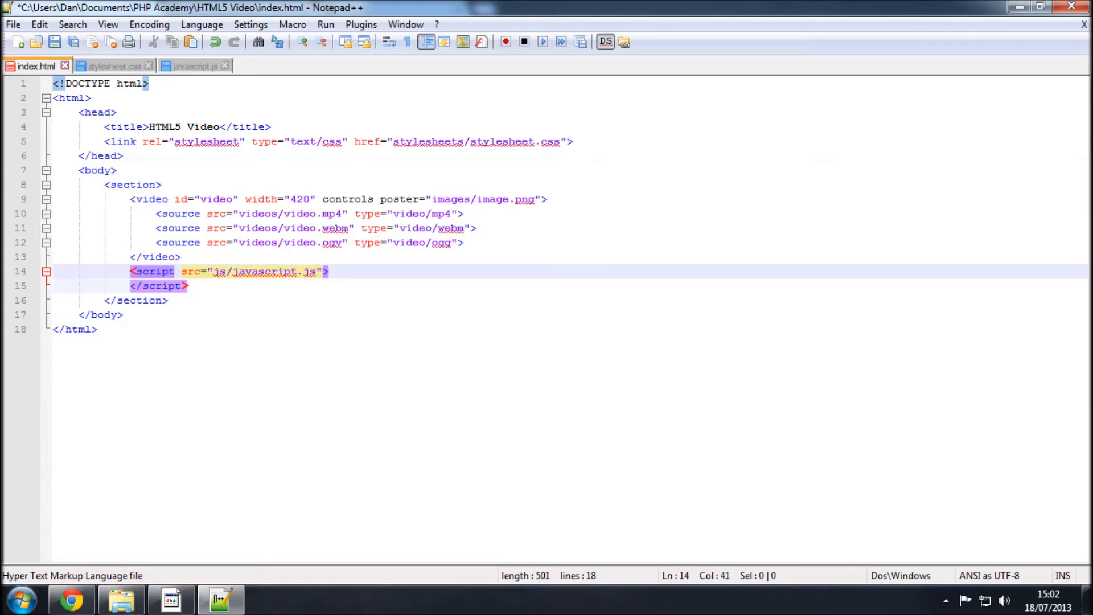
{"action": "left_click", "coordinate": [241, 271]}
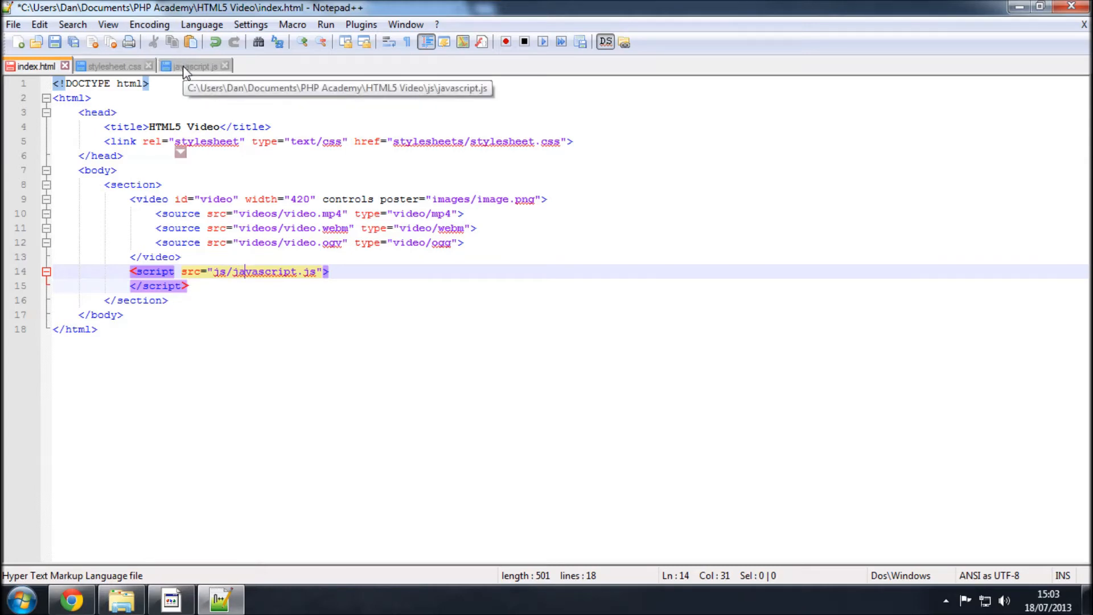
{"action": "left_click", "coordinate": [194, 66]}
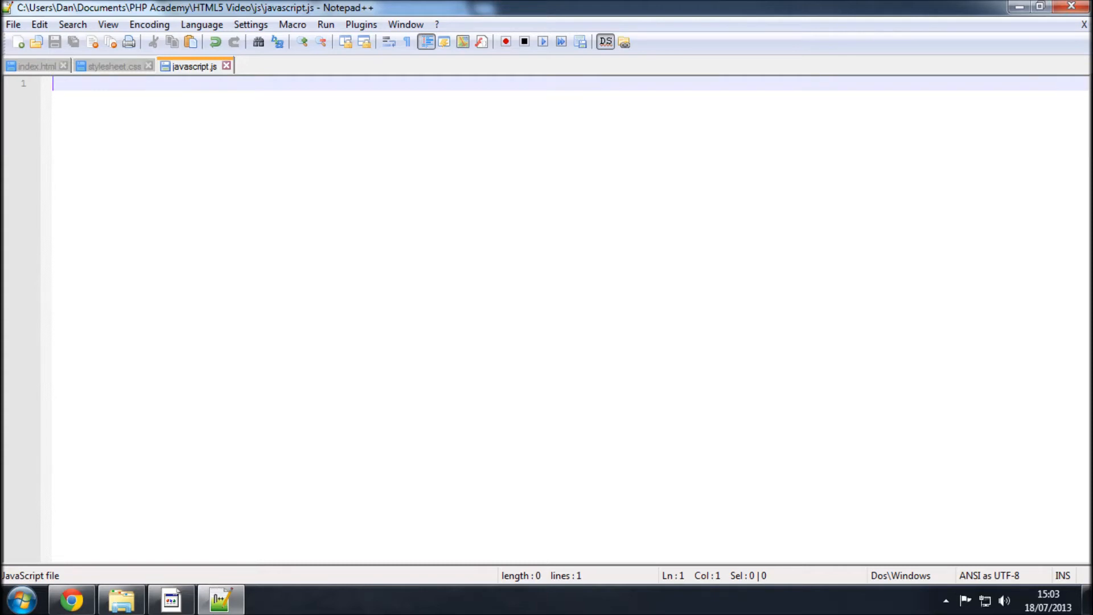
Begin var myVideo = document.getElementById in javascript.js after checking the id in index.html.
{"action": "left_click", "coordinate": [36, 66]}
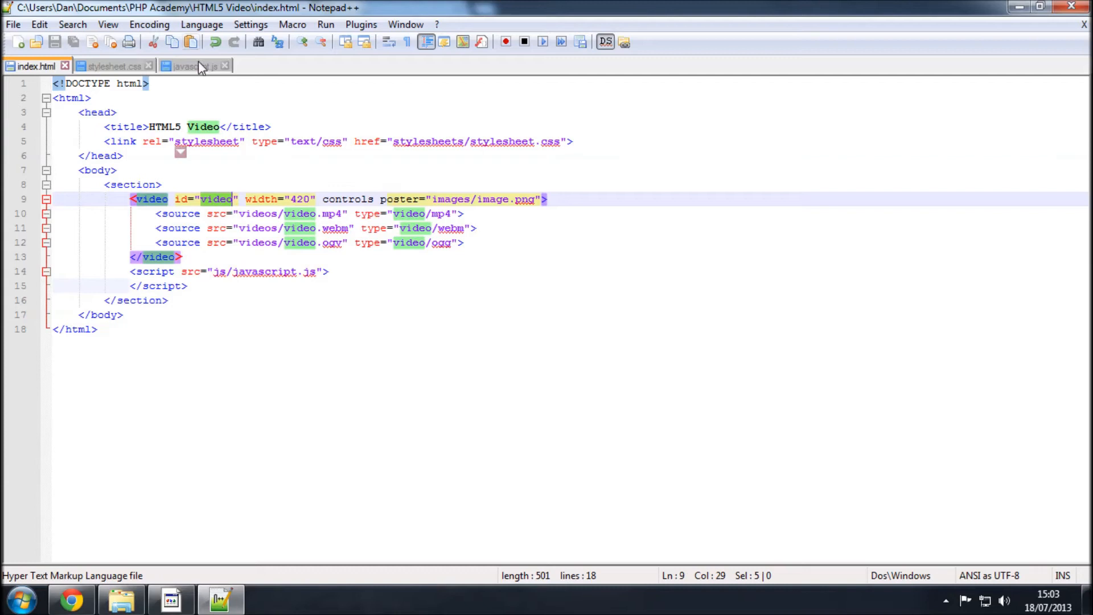
{"action": "left_click", "coordinate": [194, 66]}
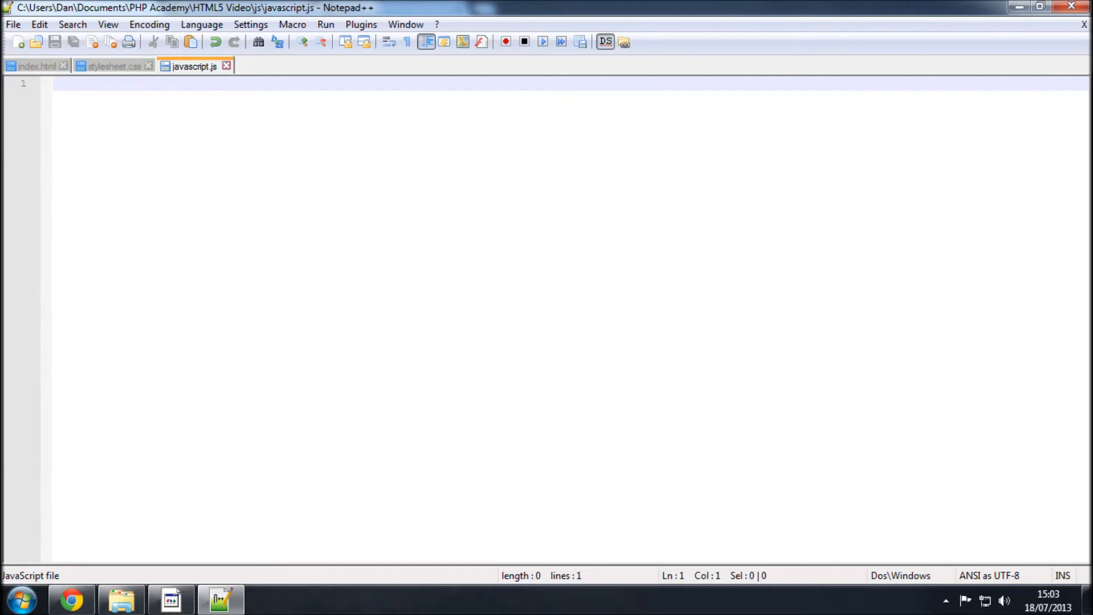
{"action": "type", "text": "var"}
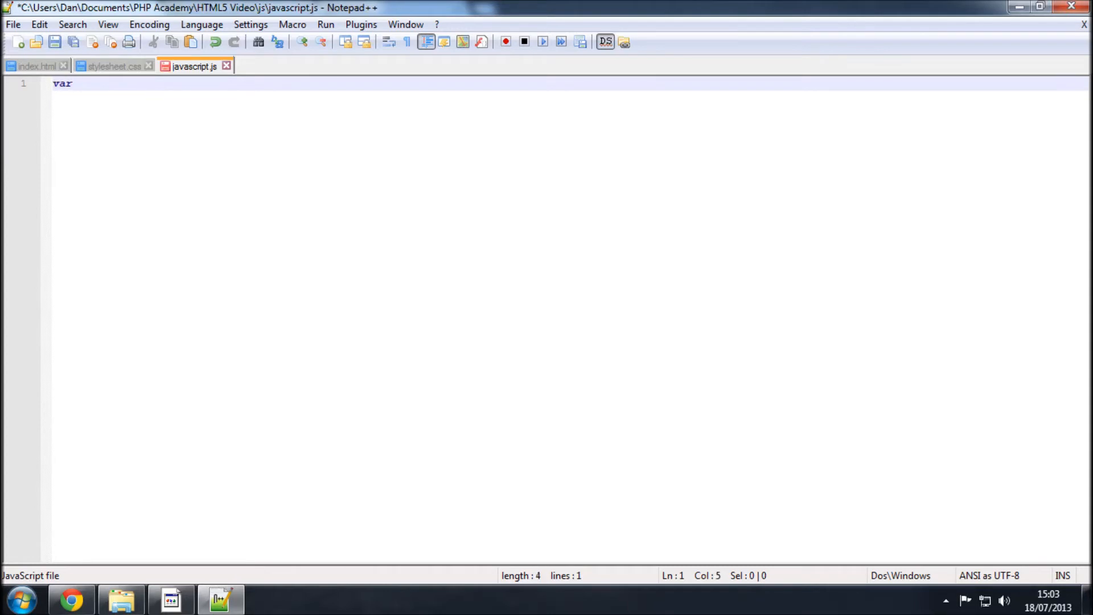
{"action": "type", "text": "myVideo ="}
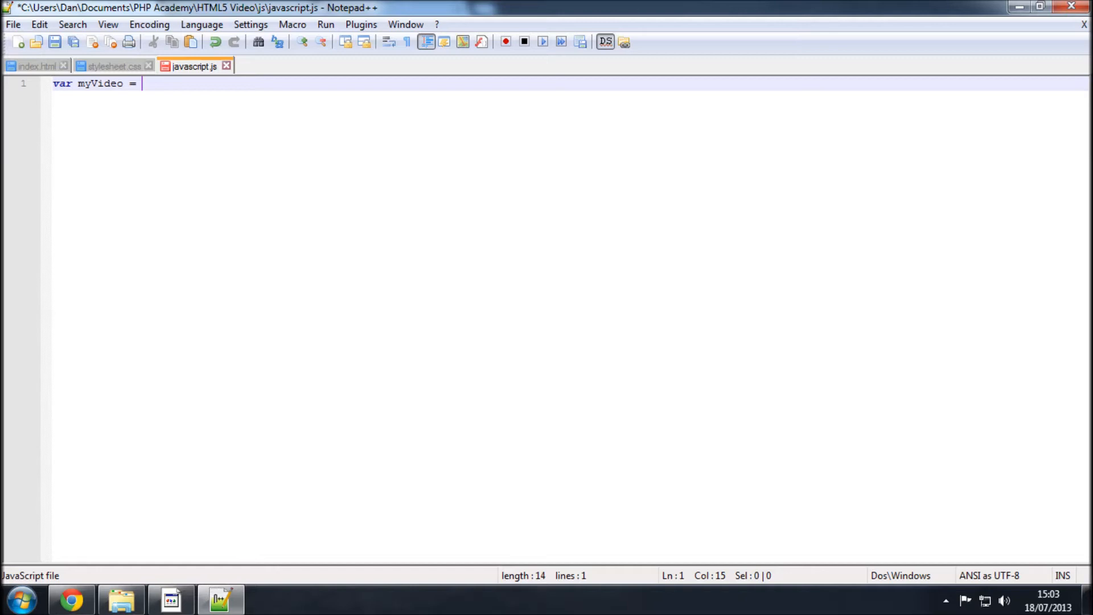
{"action": "type", "text": "document"}
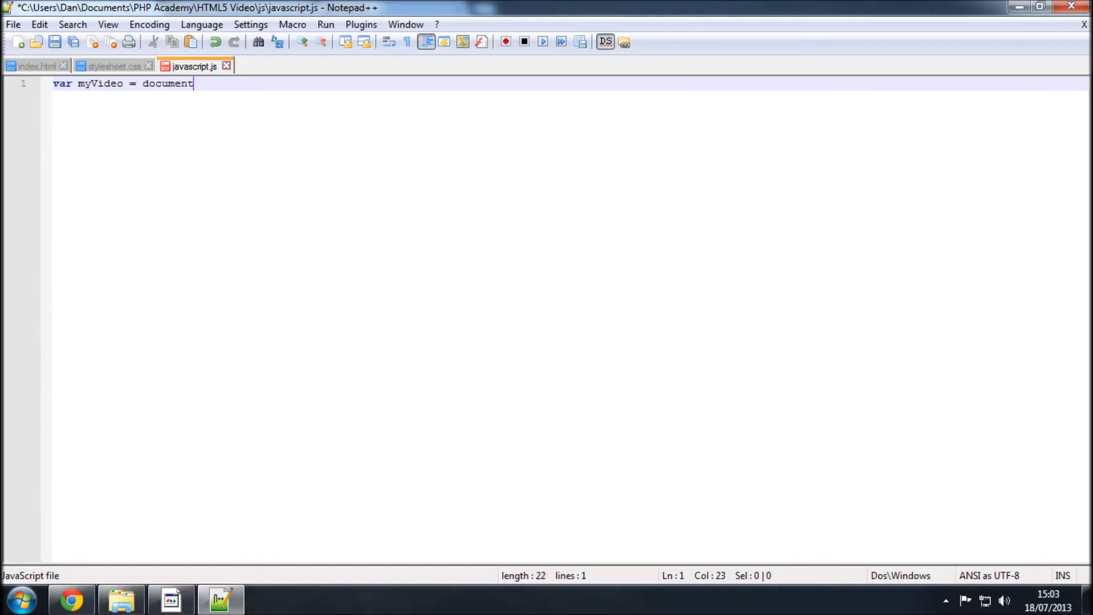
{"action": "type", "text": ".getEleme"}
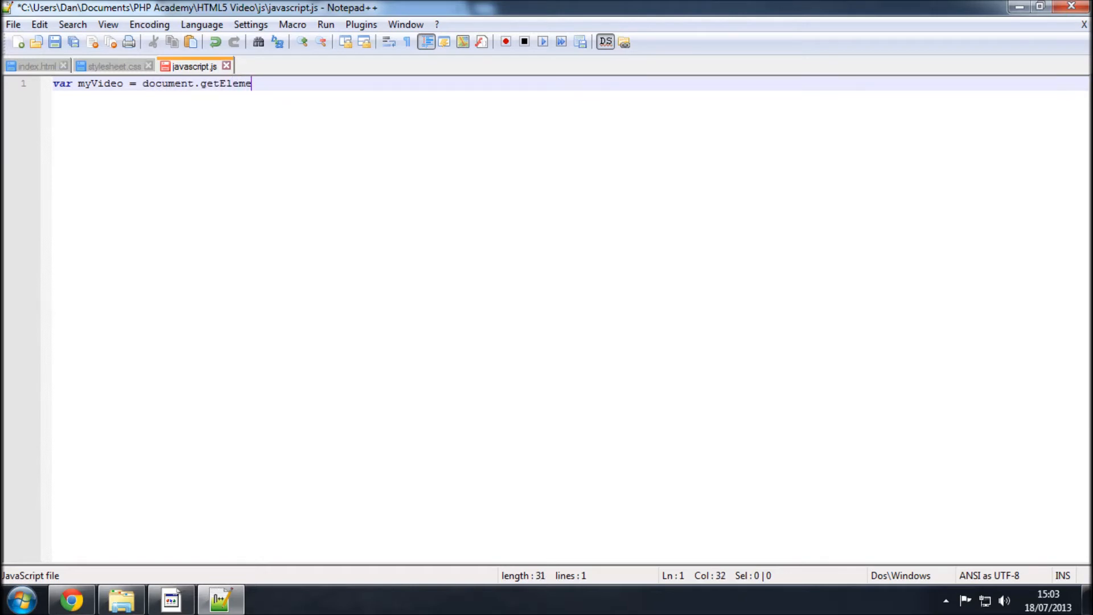
{"action": "type", "text": "ntById"}
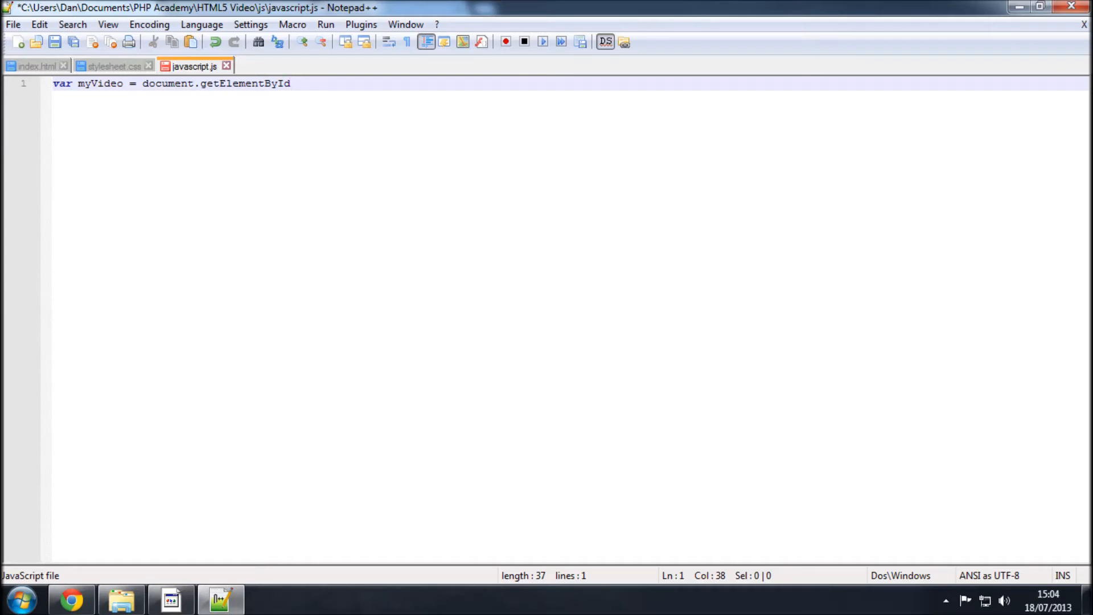
Complete the call with ("video"); so myVideo holds the video element, verifying the id.
{"action": "type", "text": "("}
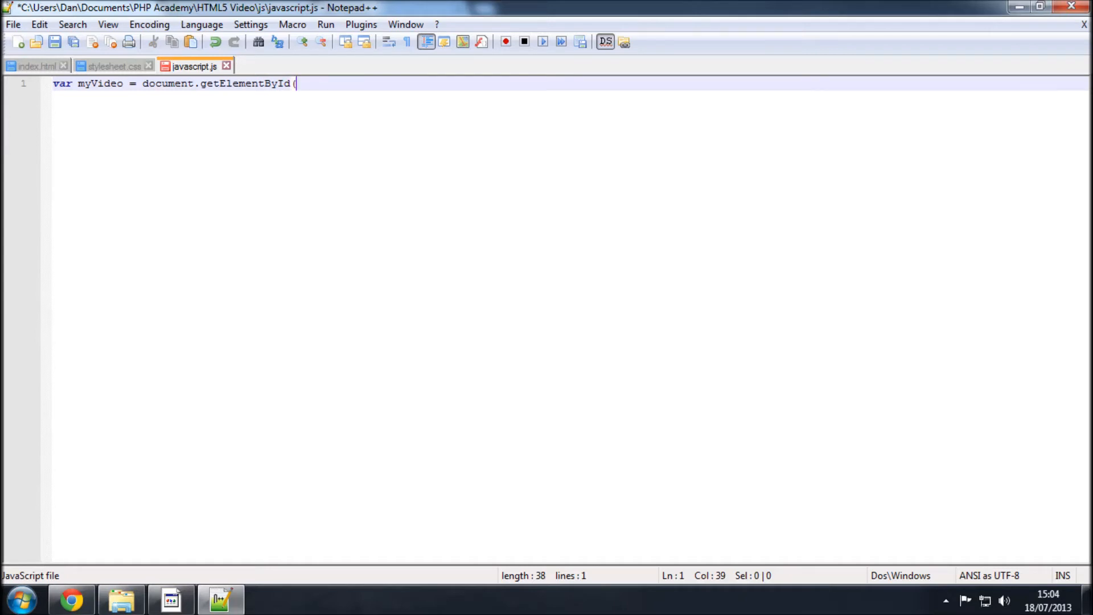
{"action": "type", "text": ");"}
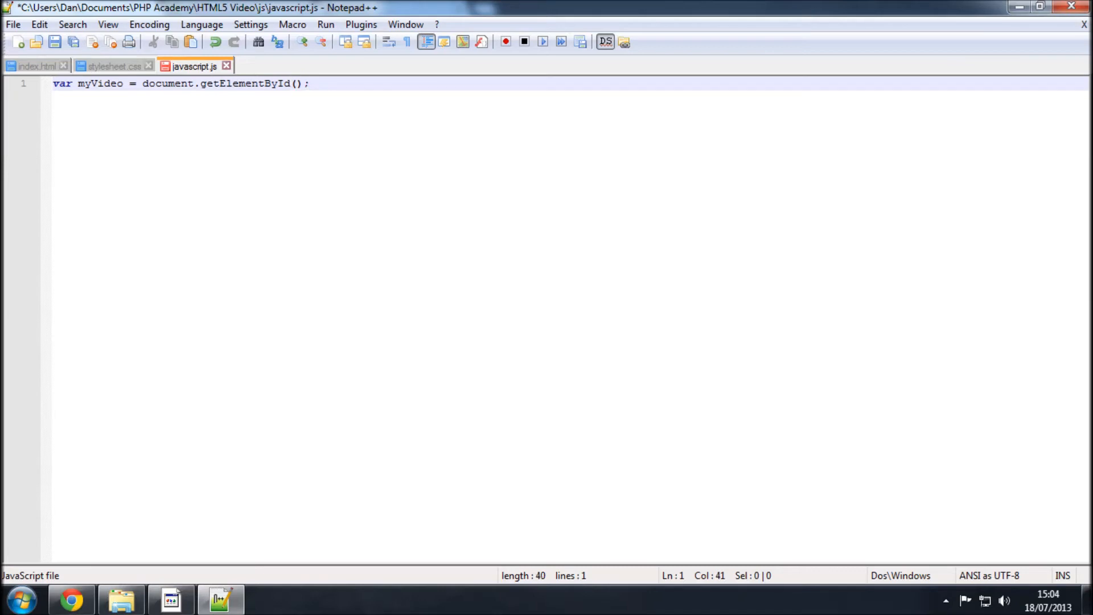
{"action": "type", "text": "\""}
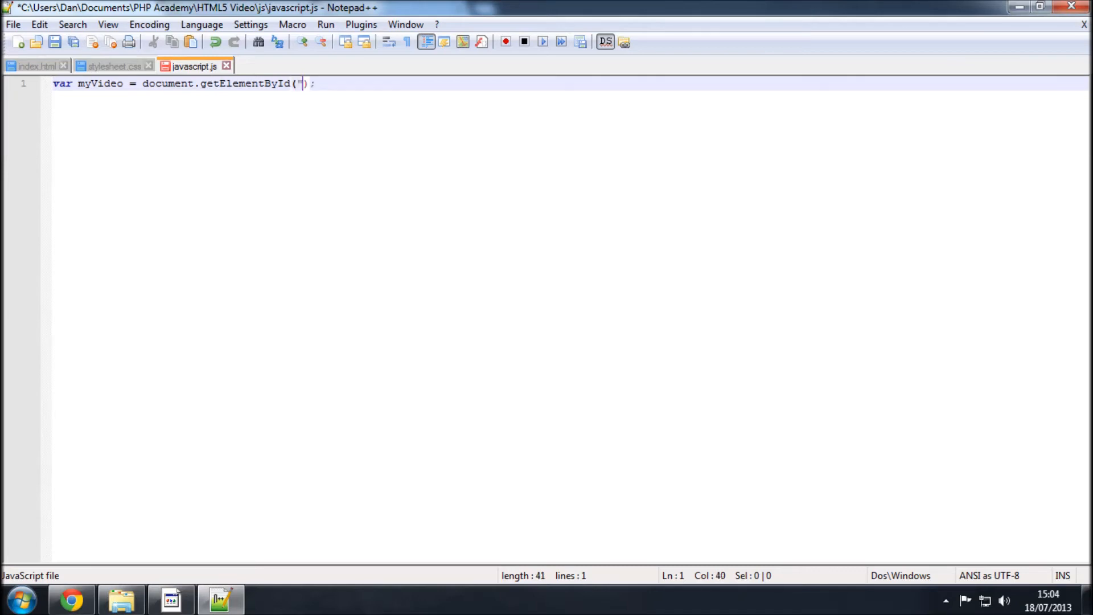
{"action": "type", "text": "vide"}
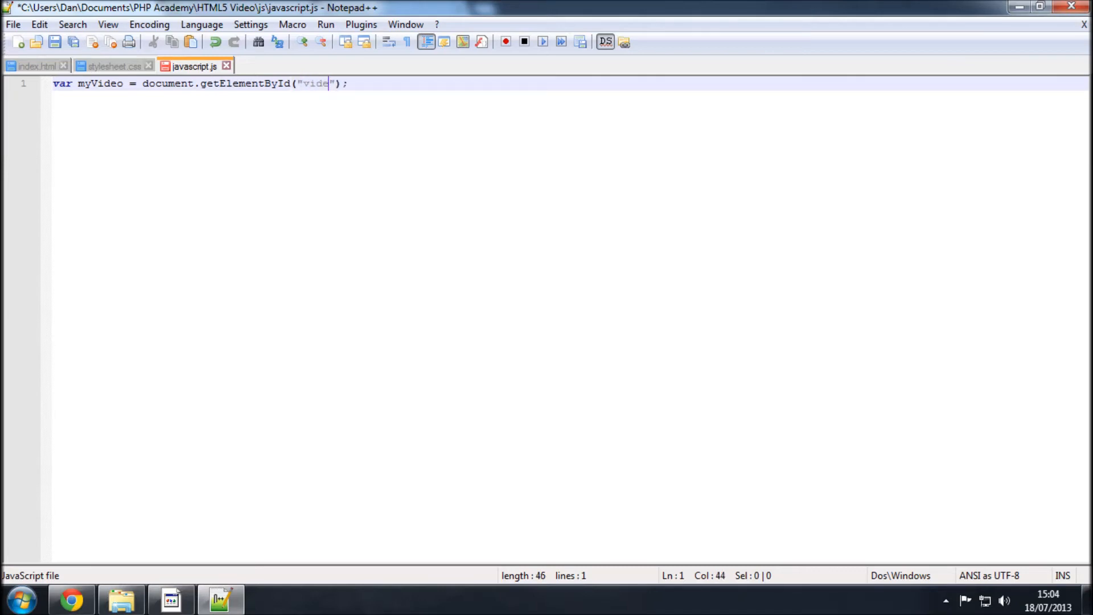
{"action": "type", "text": "o"}
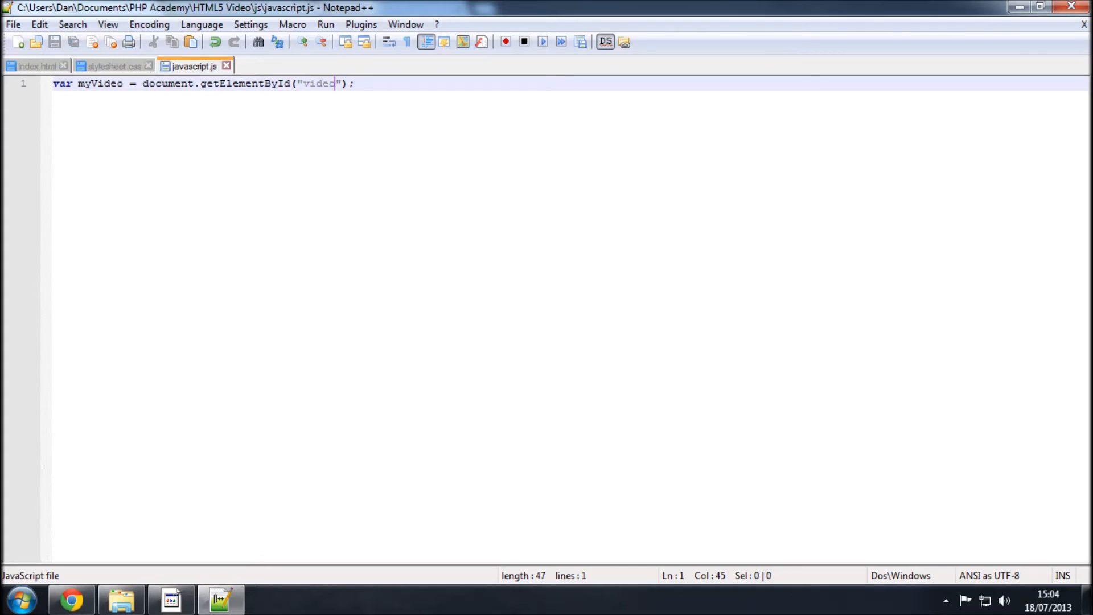
{"action": "left_click", "coordinate": [36, 66]}
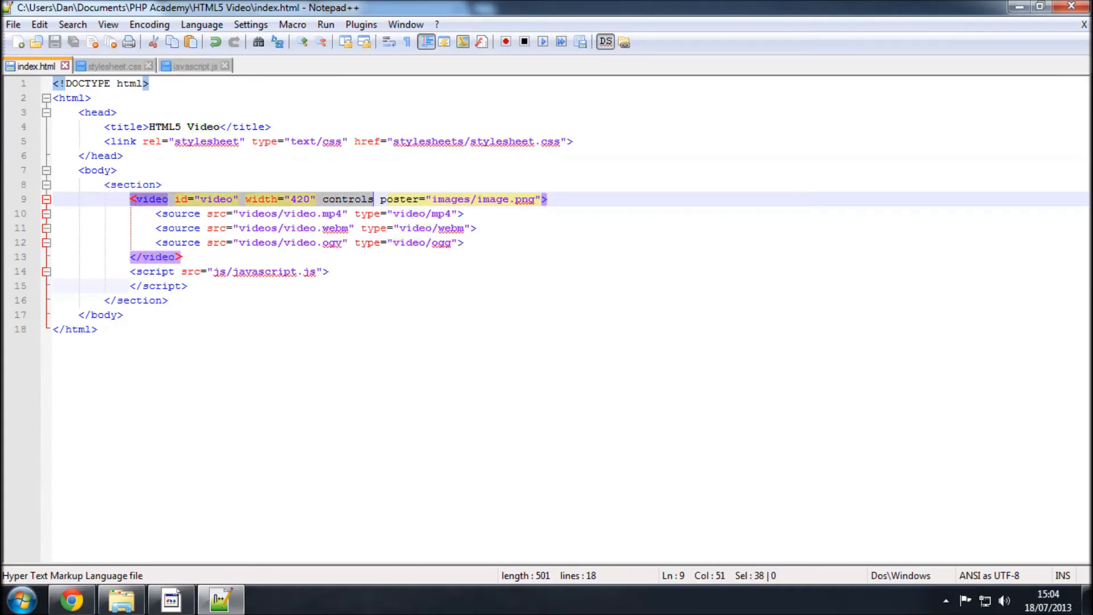
{"action": "left_click", "coordinate": [333, 198]}
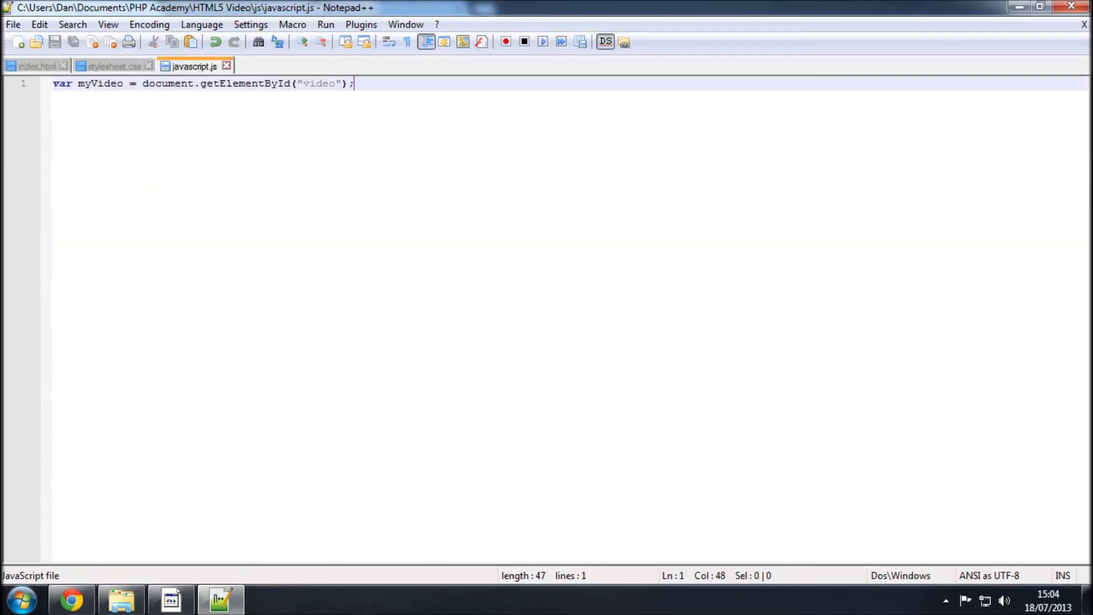
Write function big() { myVideo.width = 854; } below the myVideo variable.
{"action": "key", "text": "Enter"}
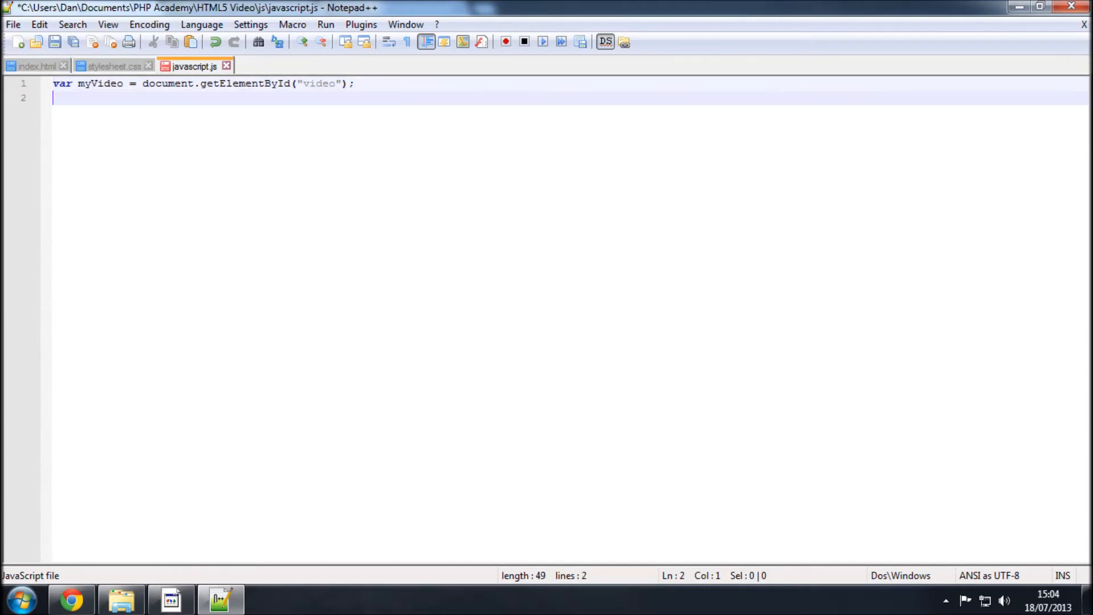
{"action": "type", "text": "function bi"}
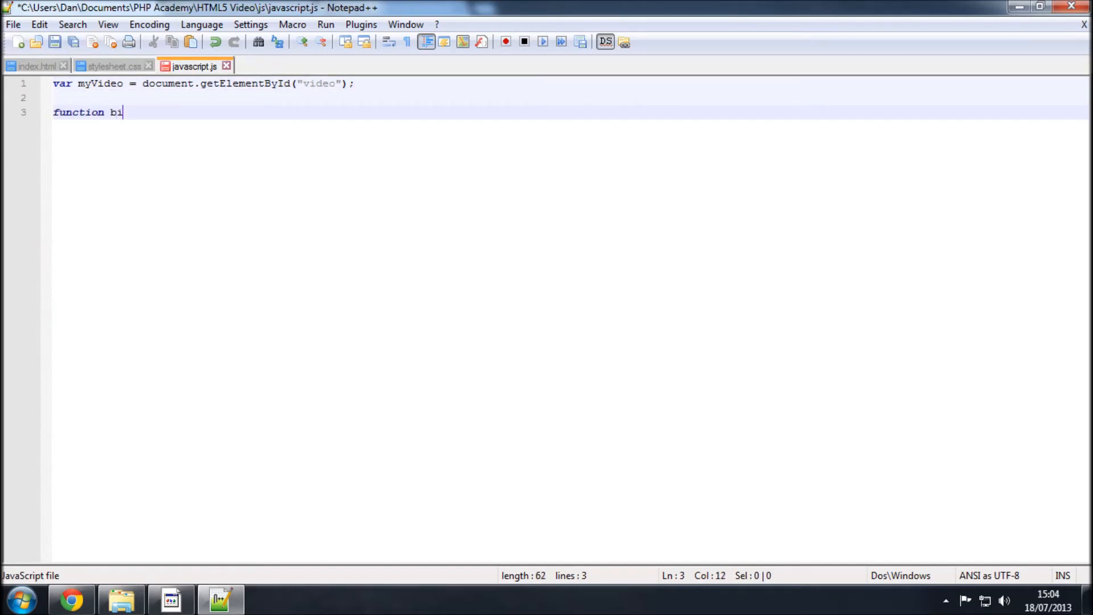
{"action": "type", "text": "g ("}
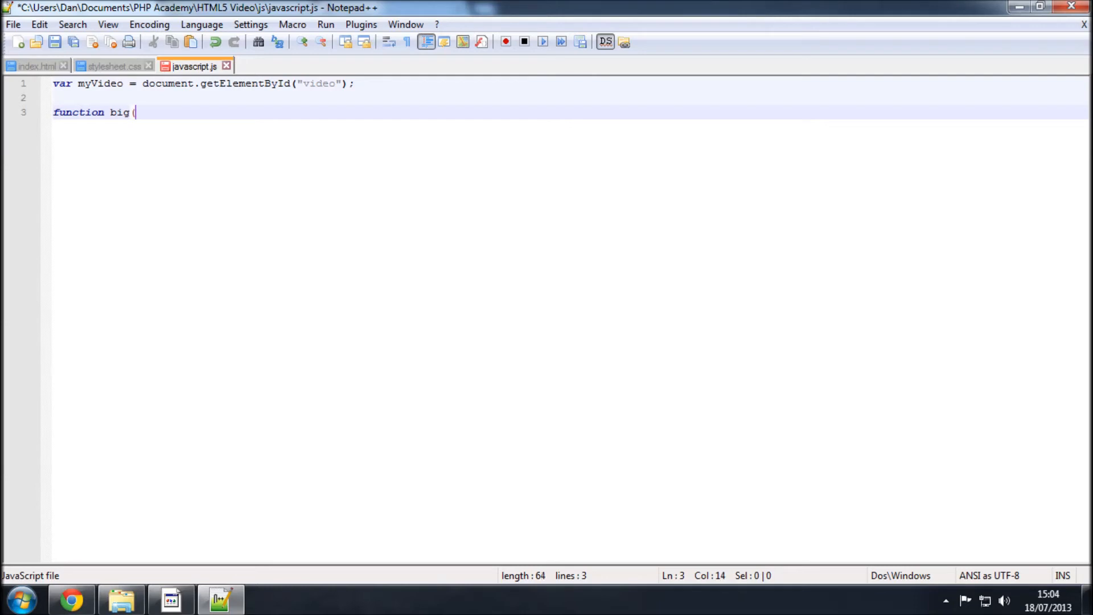
{"action": "type", "text": ")"}
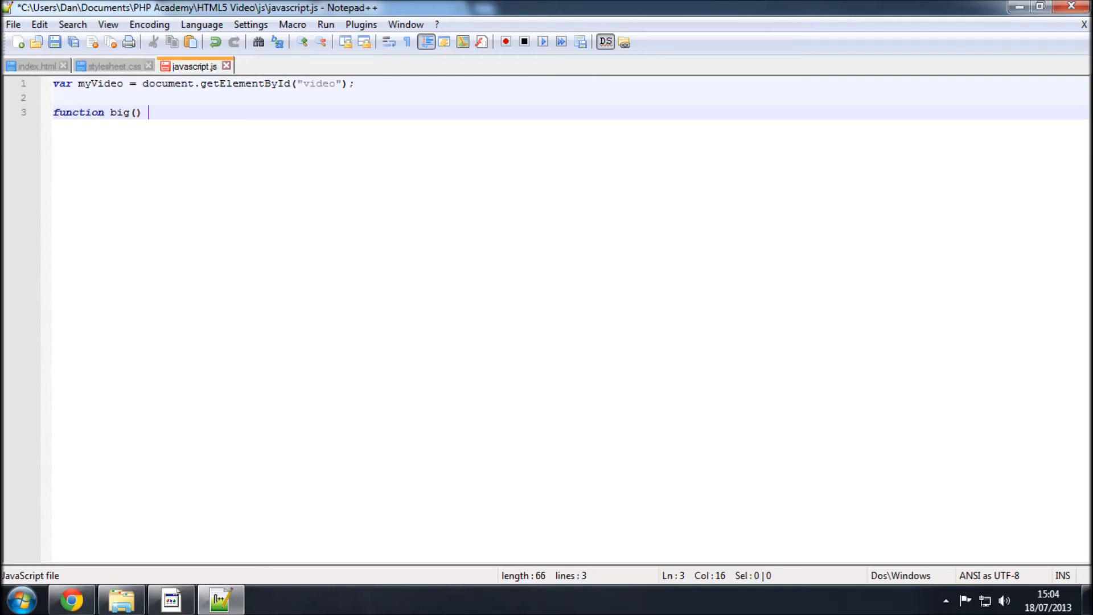
{"action": "type", "text": "{"}
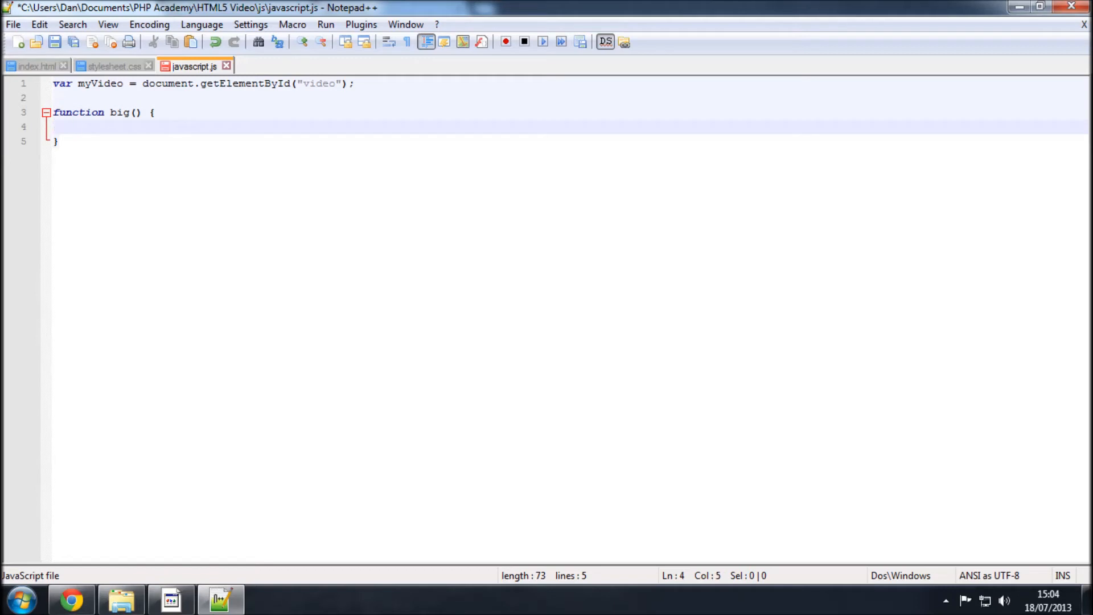
{"action": "type", "text": "myVideo"}
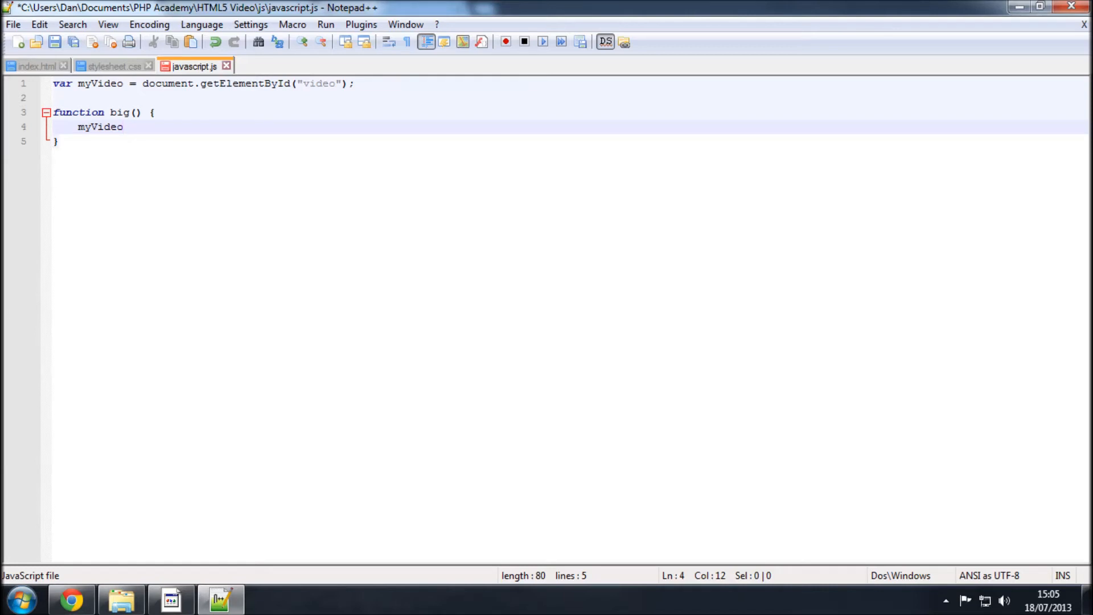
{"action": "type", "text": ".width"}
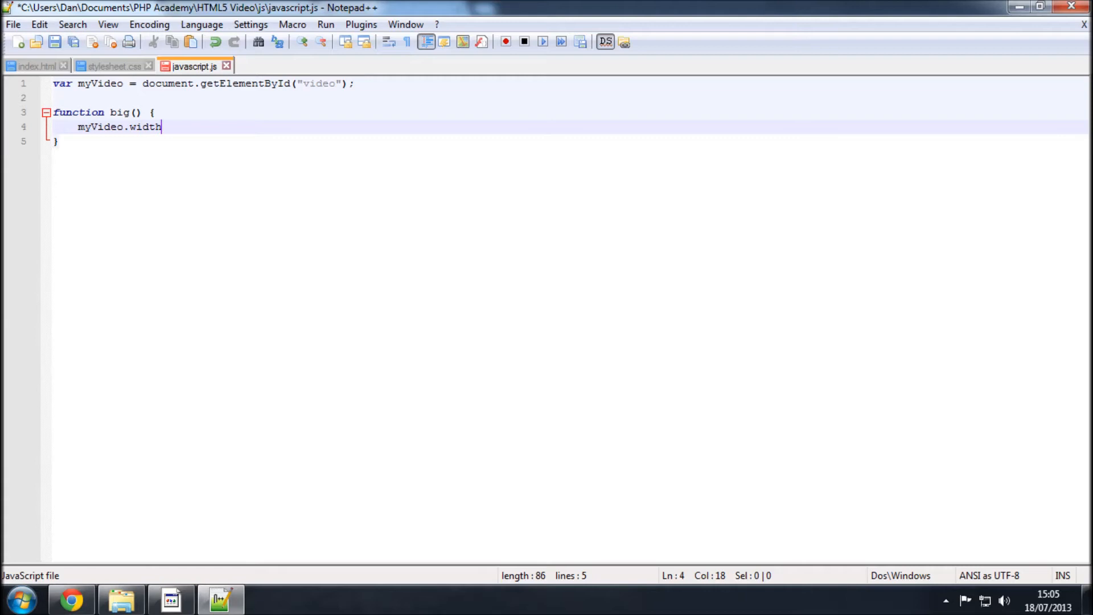
{"action": "type", "text": "="}
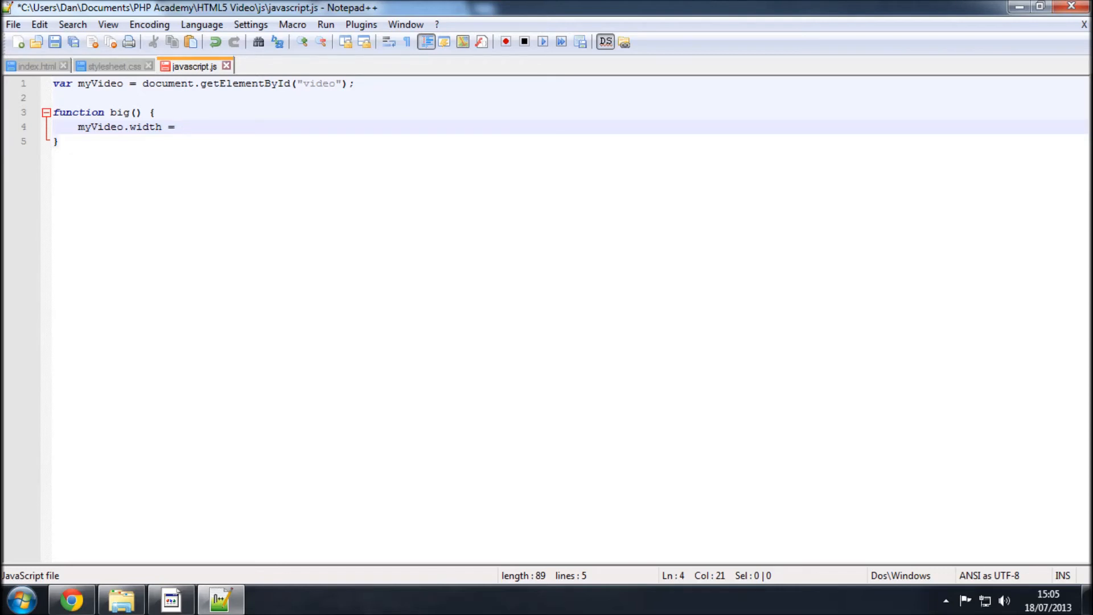
{"action": "type", "text": "854"}
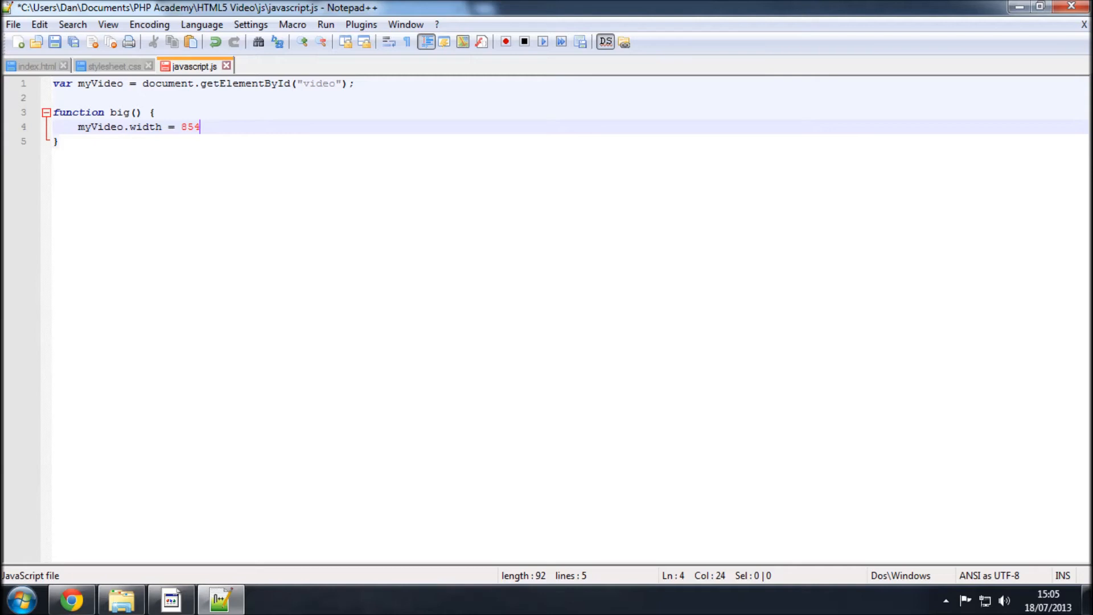
{"action": "type", "text": ";"}
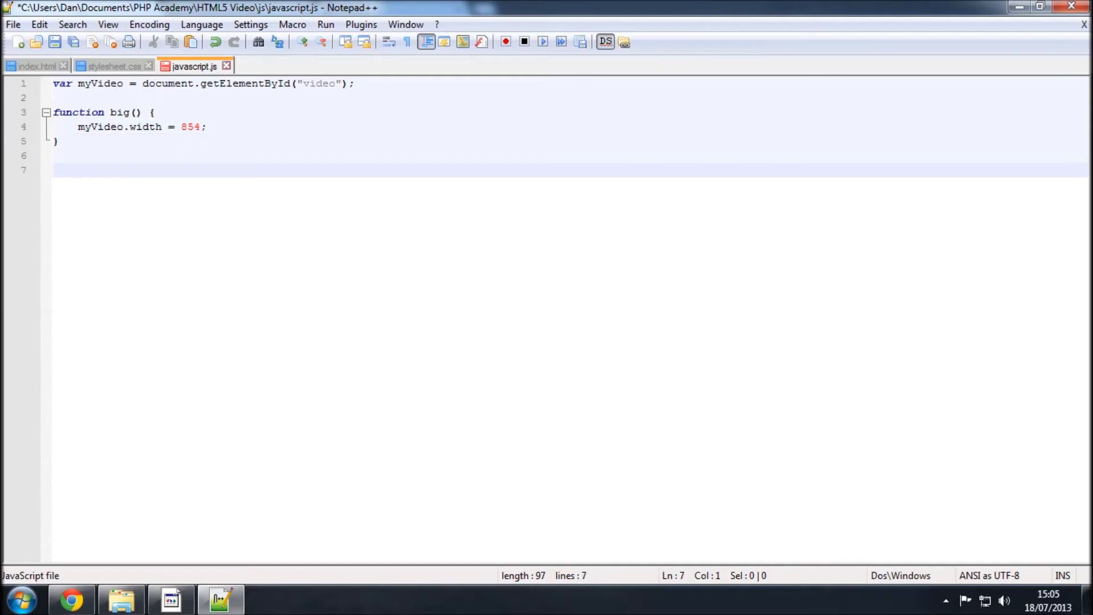
Write function small() { myVideo.width = 320; }.
{"action": "type", "text": "function"}
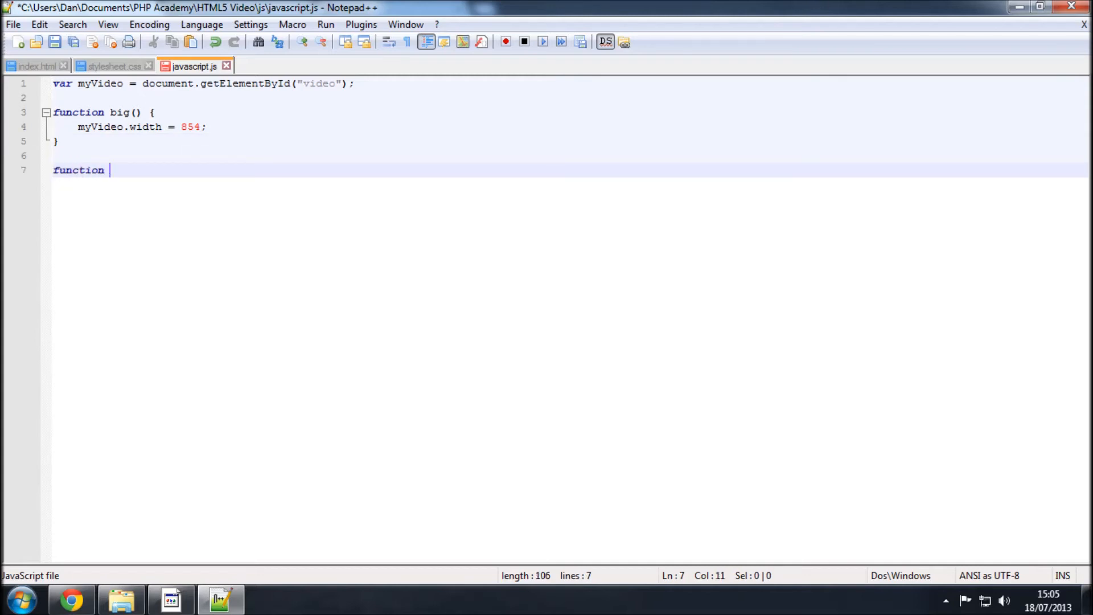
{"action": "type", "text": "small() {"}
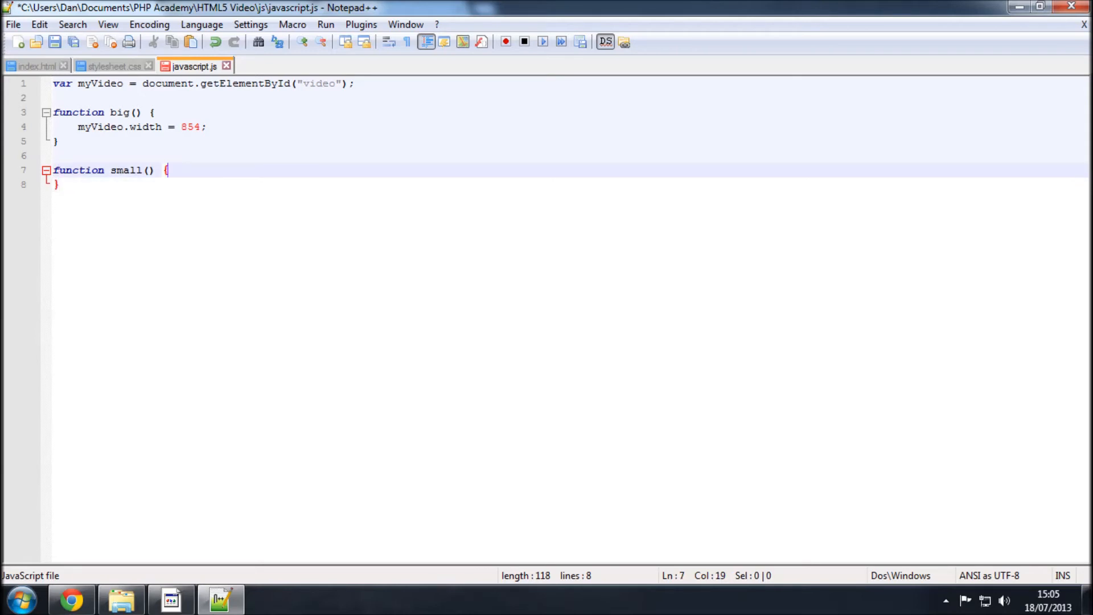
{"action": "type", "text": "myV"}
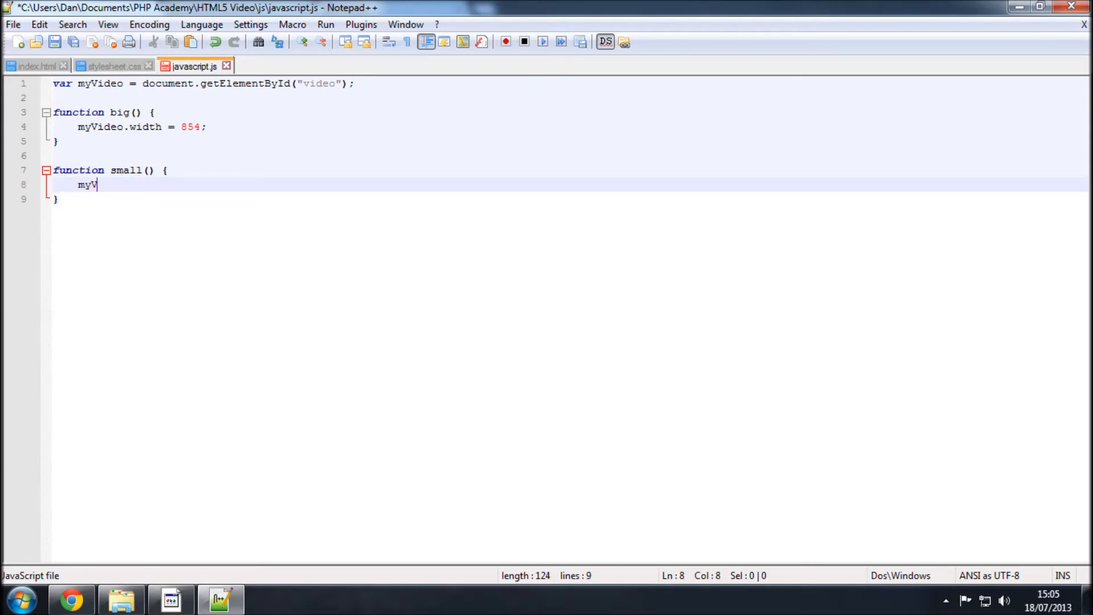
{"action": "type", "text": "ideo.width"}
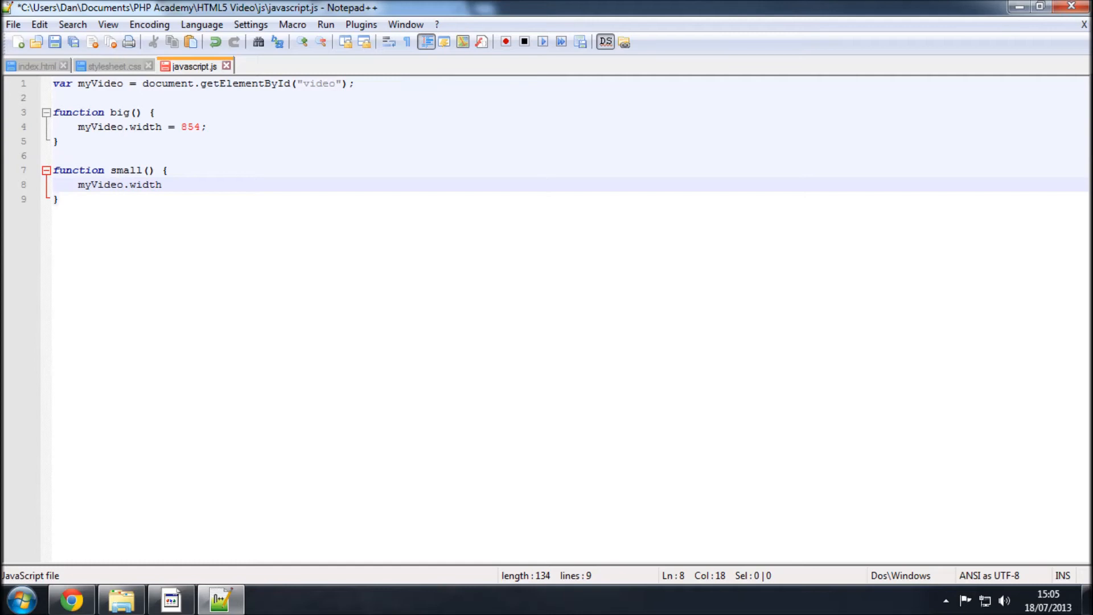
{"action": "type", "text": "="}
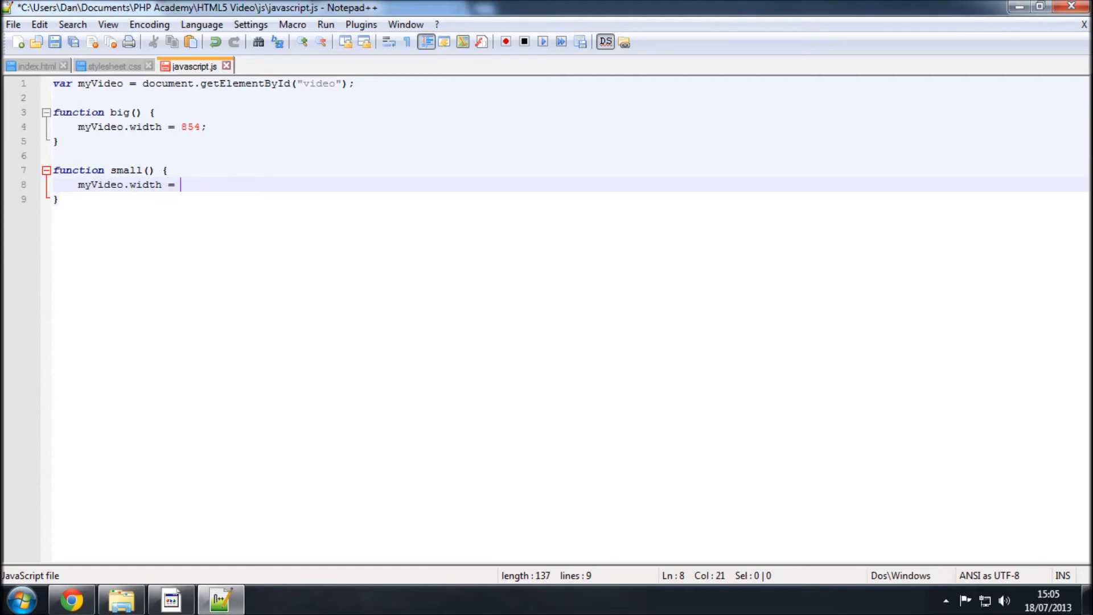
{"action": "type", "text": "320;"}
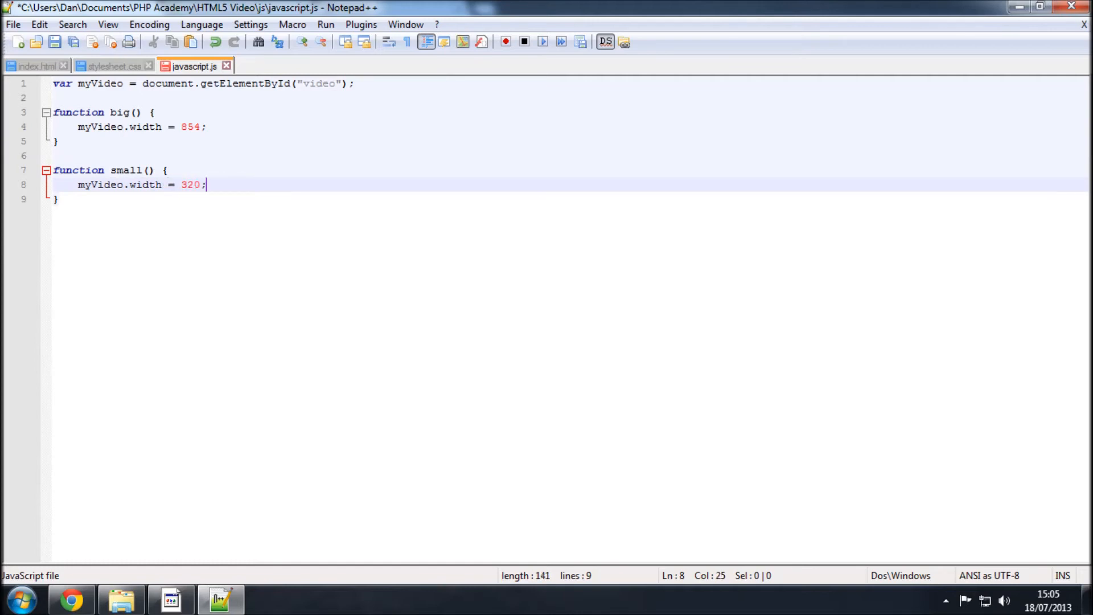
{"action": "key", "text": "Enter"}
{"action": "type", "text": "function "}
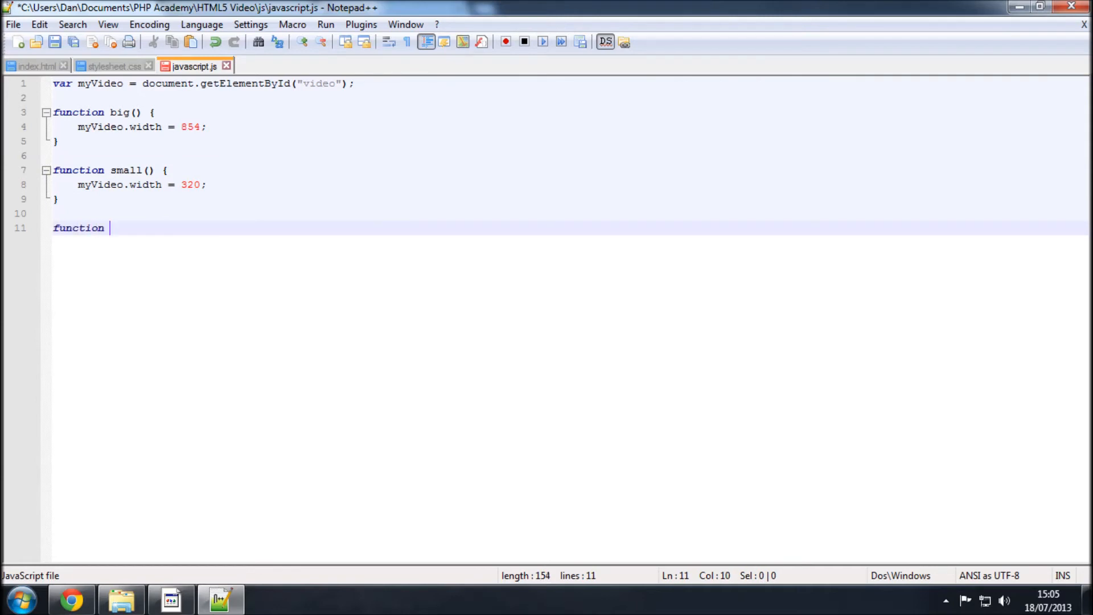
Write function normal() { myVideo.width = 420; }, save the script and return to index.html.
{"action": "type", "text": "normal()"}
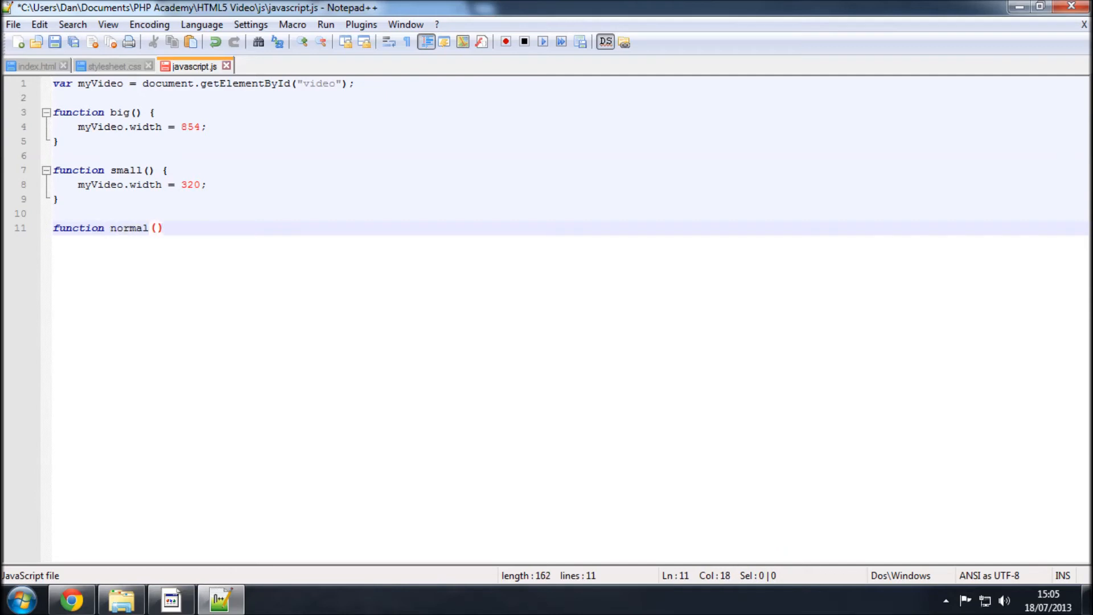
{"action": "type", "text": "{"}
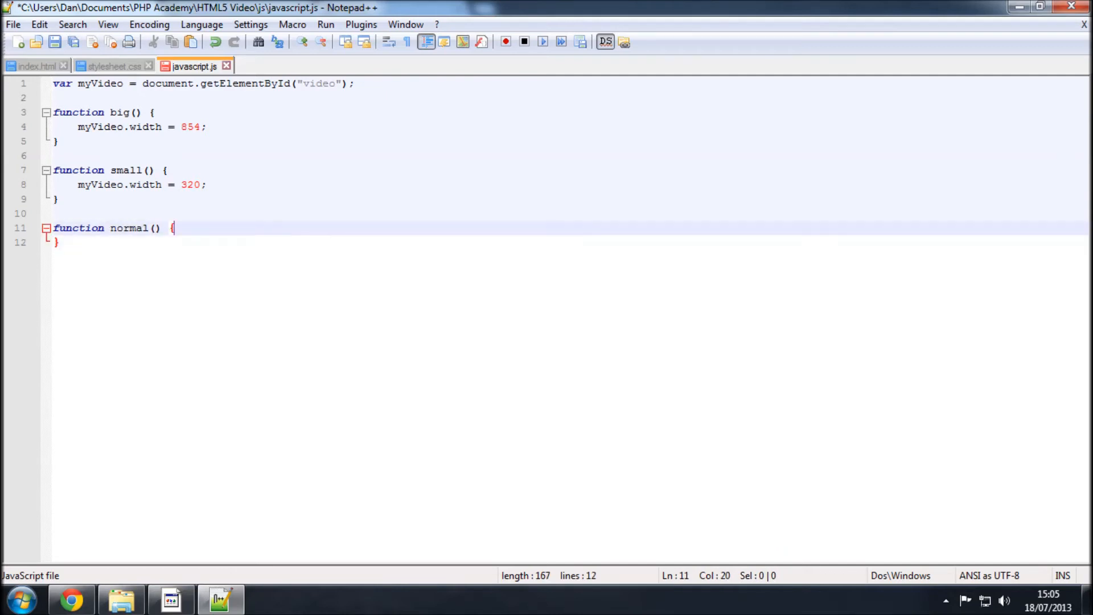
{"action": "type", "text": "m"}
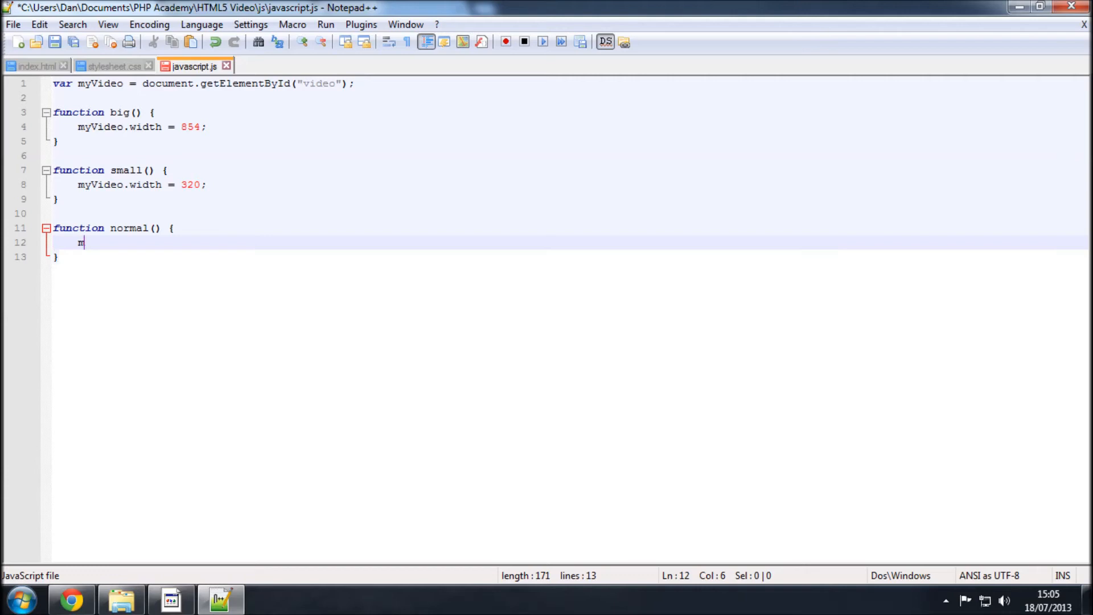
{"action": "type", "text": "yVideo."}
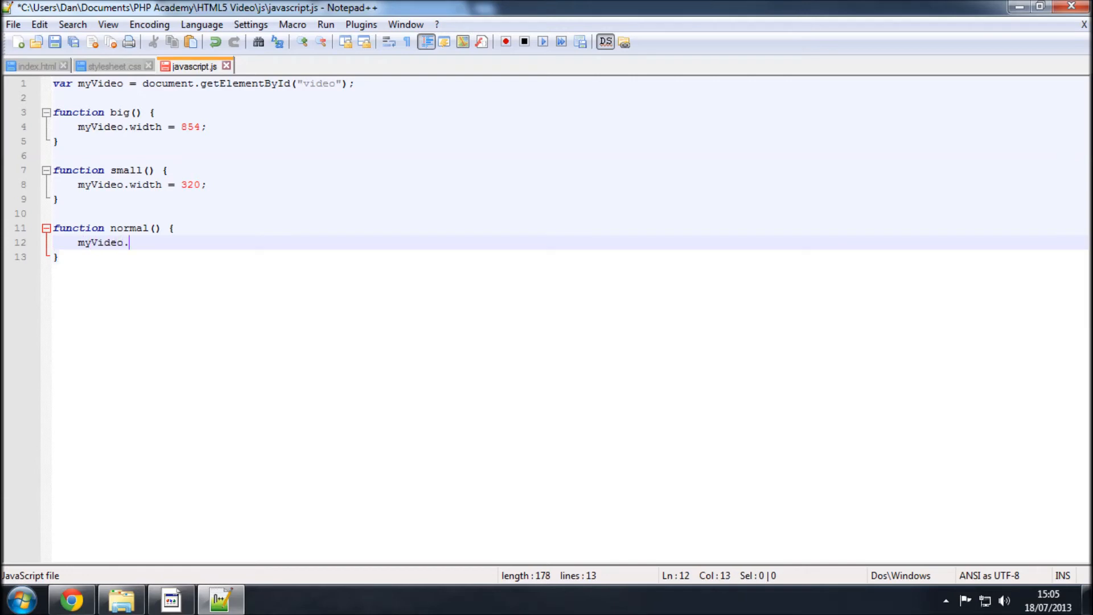
{"action": "type", "text": "width ="}
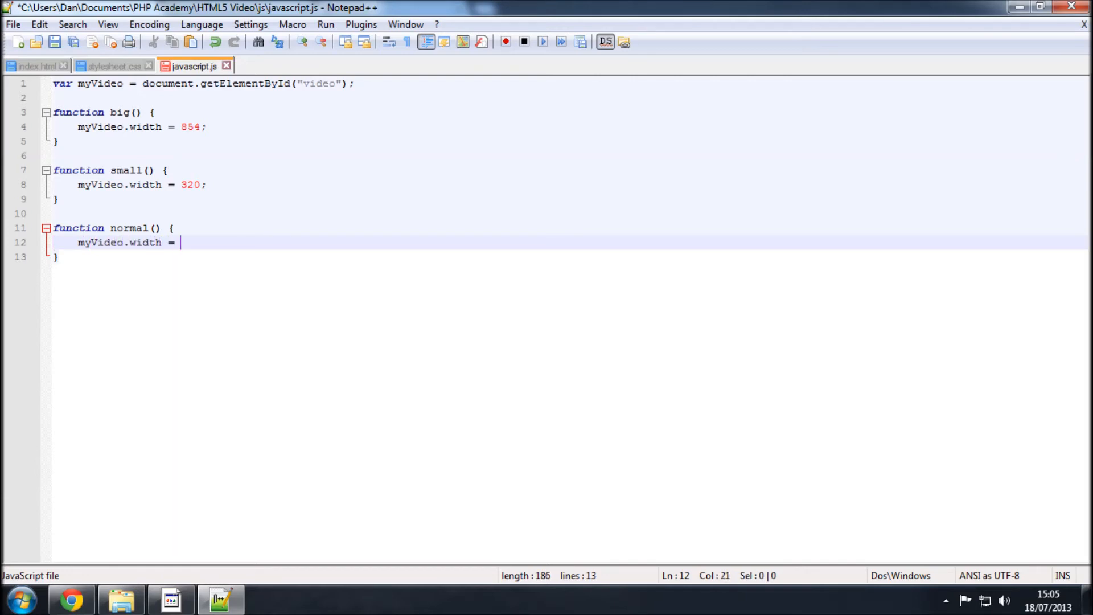
{"action": "type", "text": "420;"}
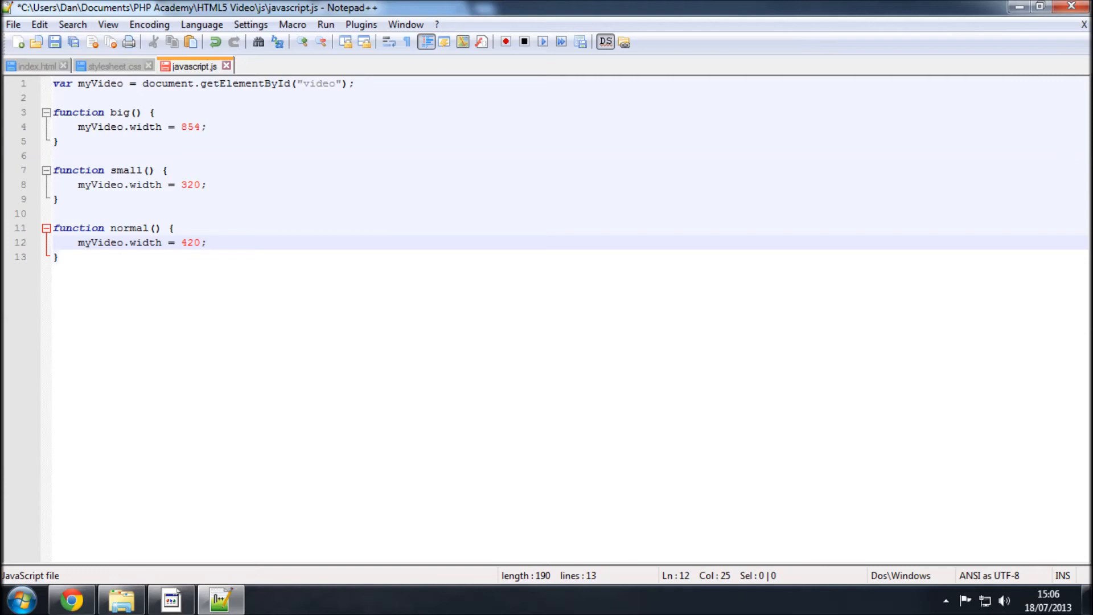
{"action": "left_click", "coordinate": [55, 41]}
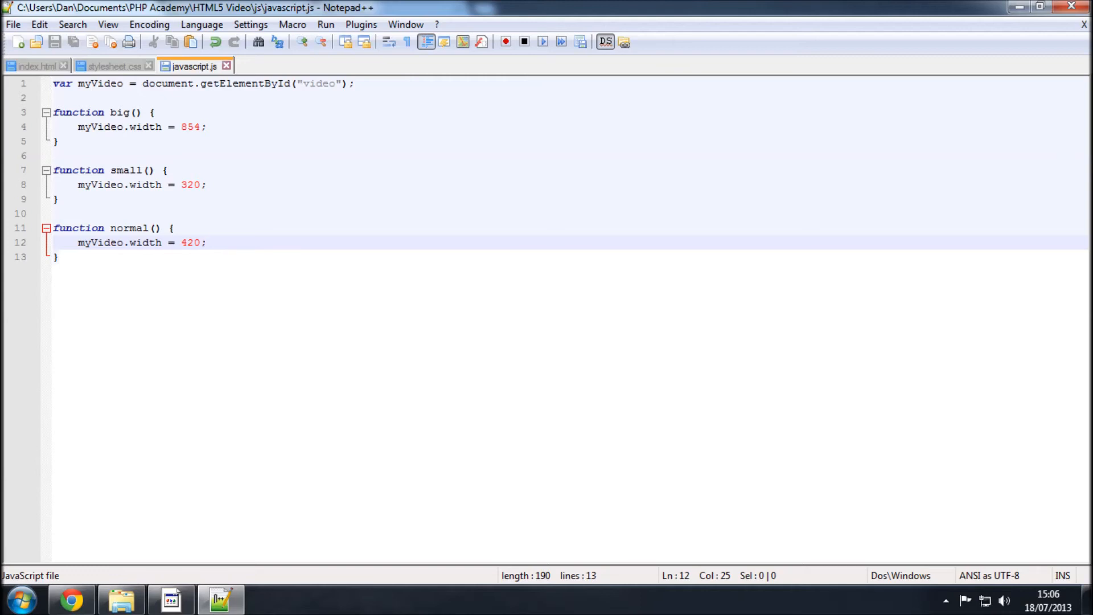
{"action": "left_click", "coordinate": [35, 66]}
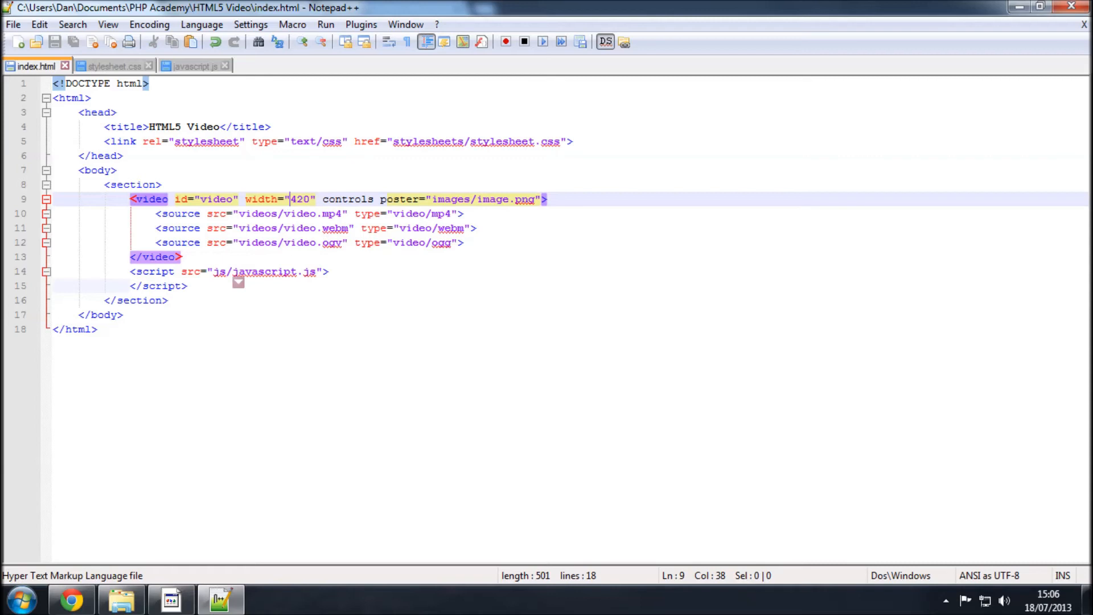
Add three empty <button></button> tags above the <video> tag in index.html.
{"action": "left_click", "coordinate": [193, 66]}
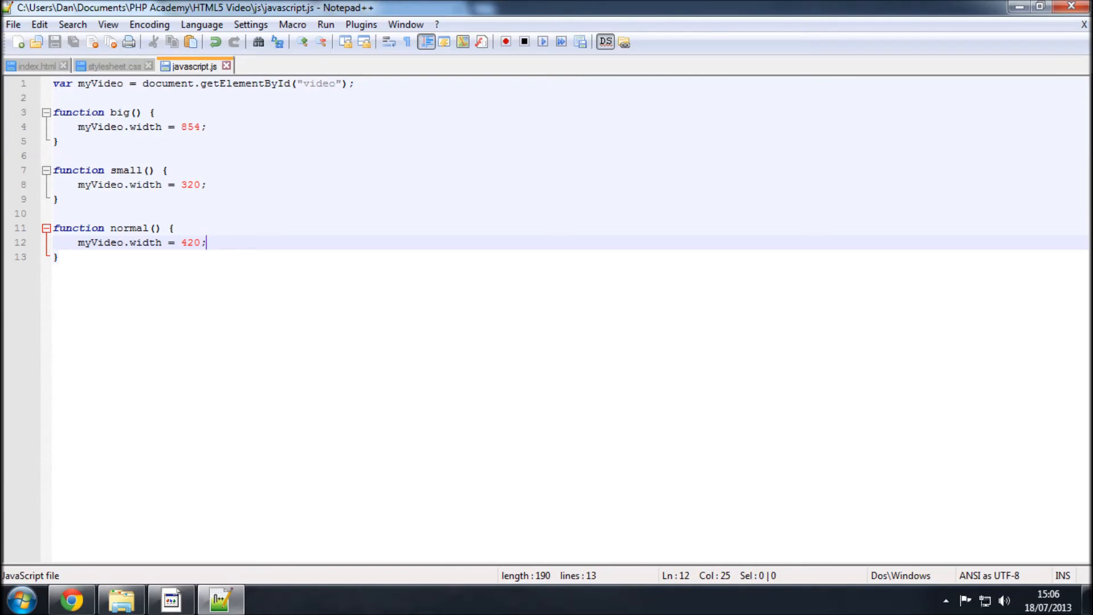
{"action": "left_click", "coordinate": [35, 66]}
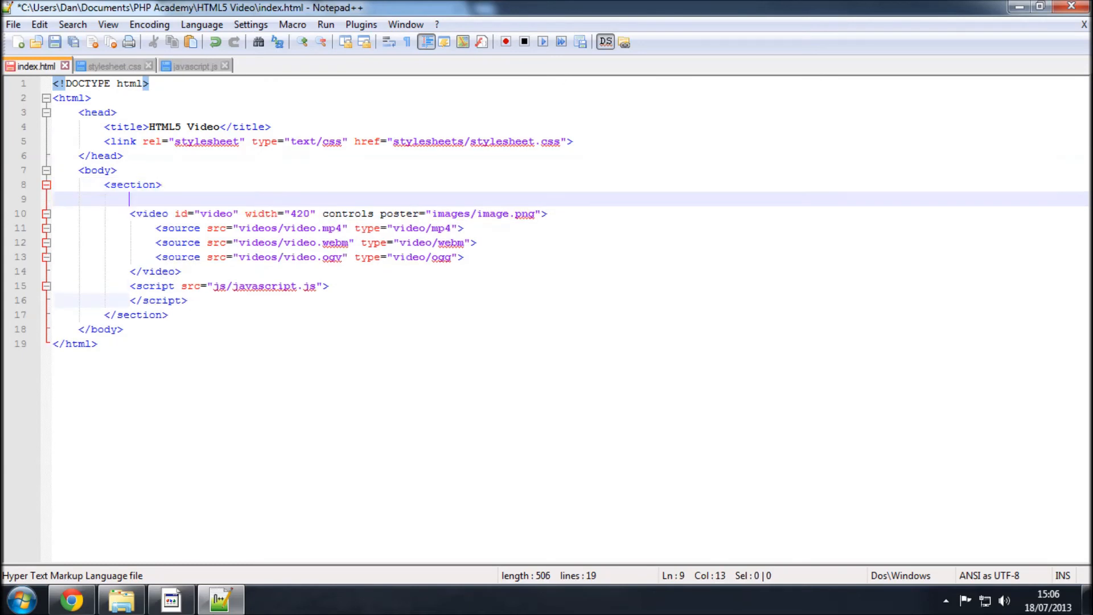
{"action": "type", "text": "<button></button"}
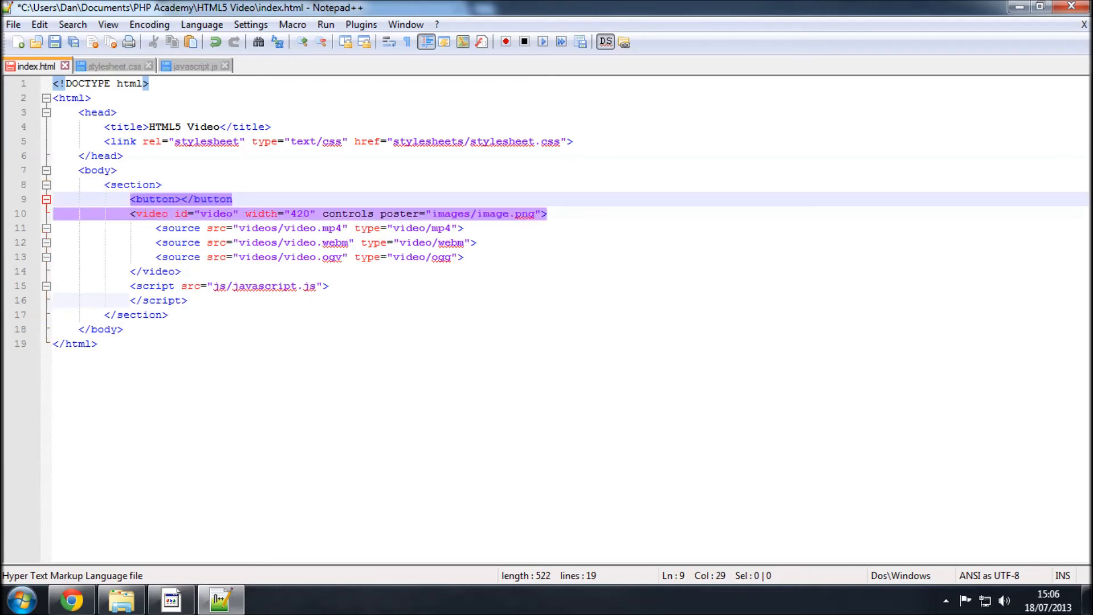
{"action": "type", "text": "<button>"}
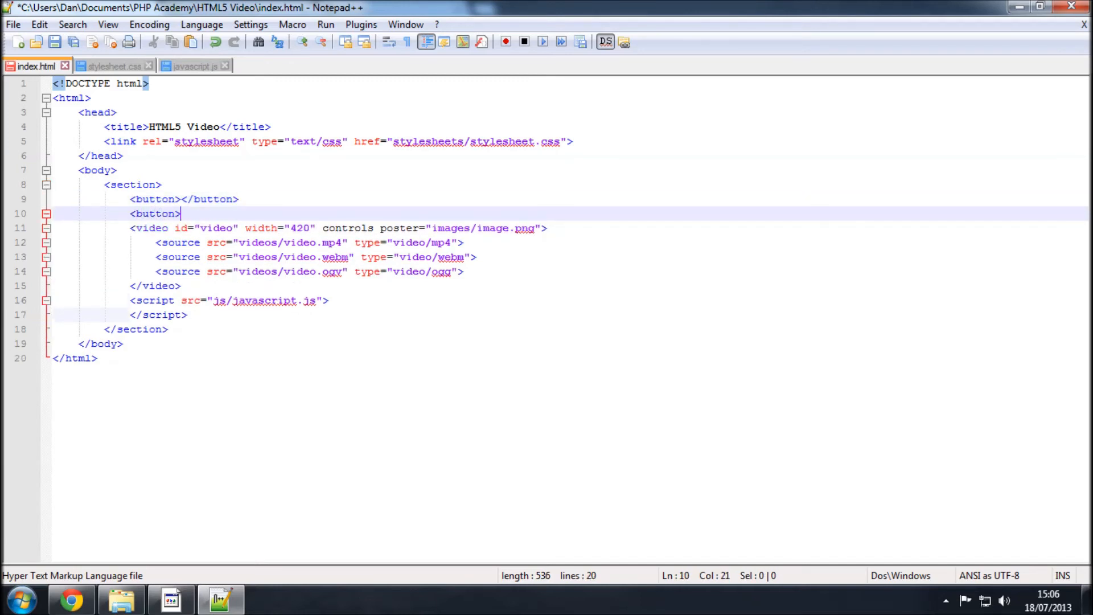
{"action": "type", "text": "<button>"}
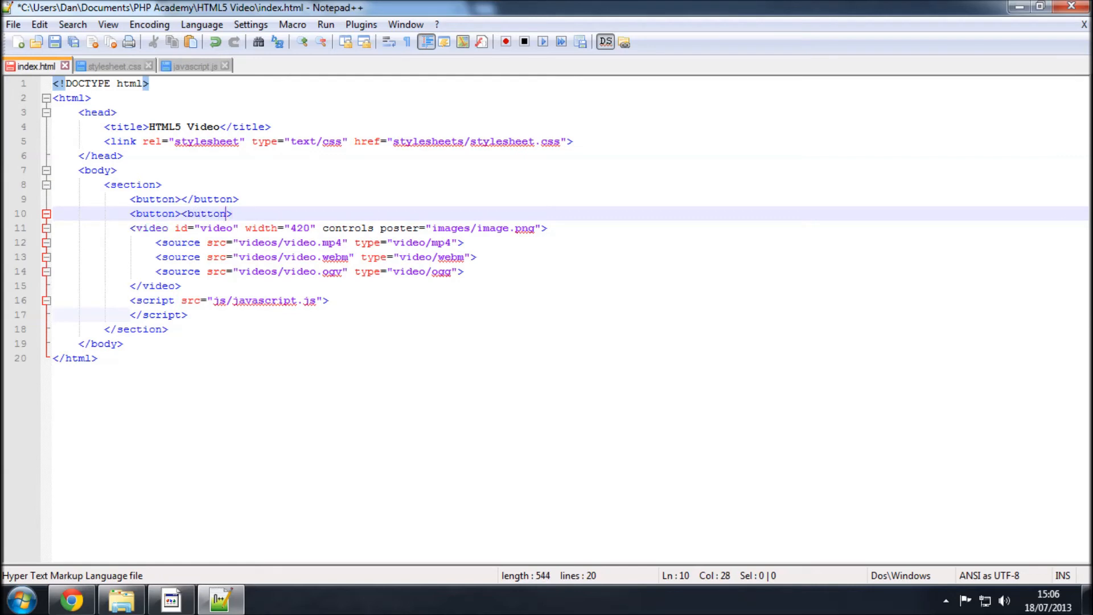
{"action": "type", "text": "/"}
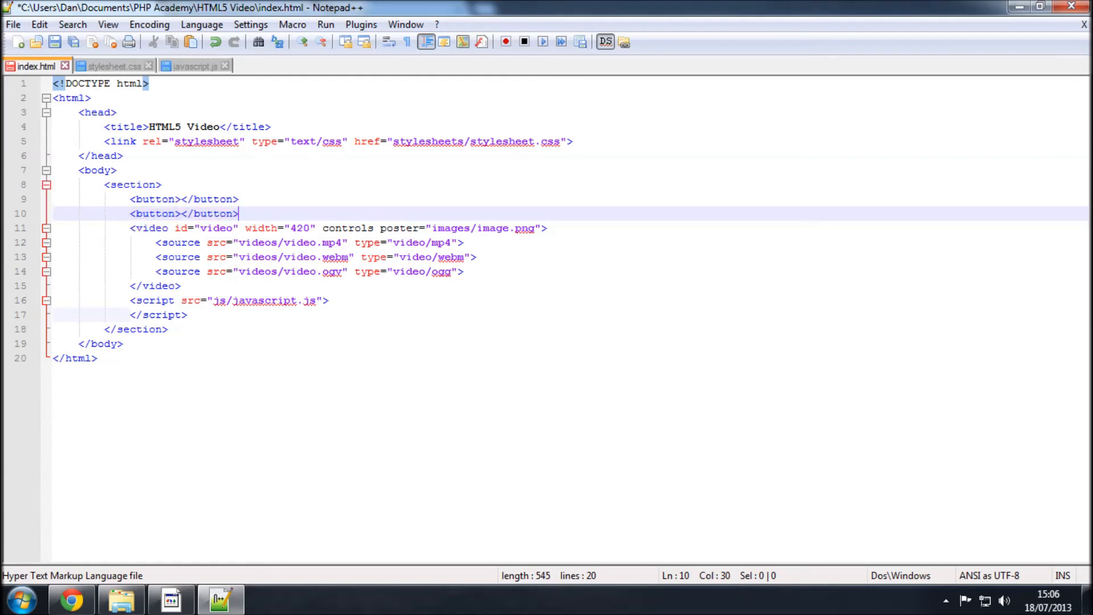
{"action": "type", "text": "<but"}
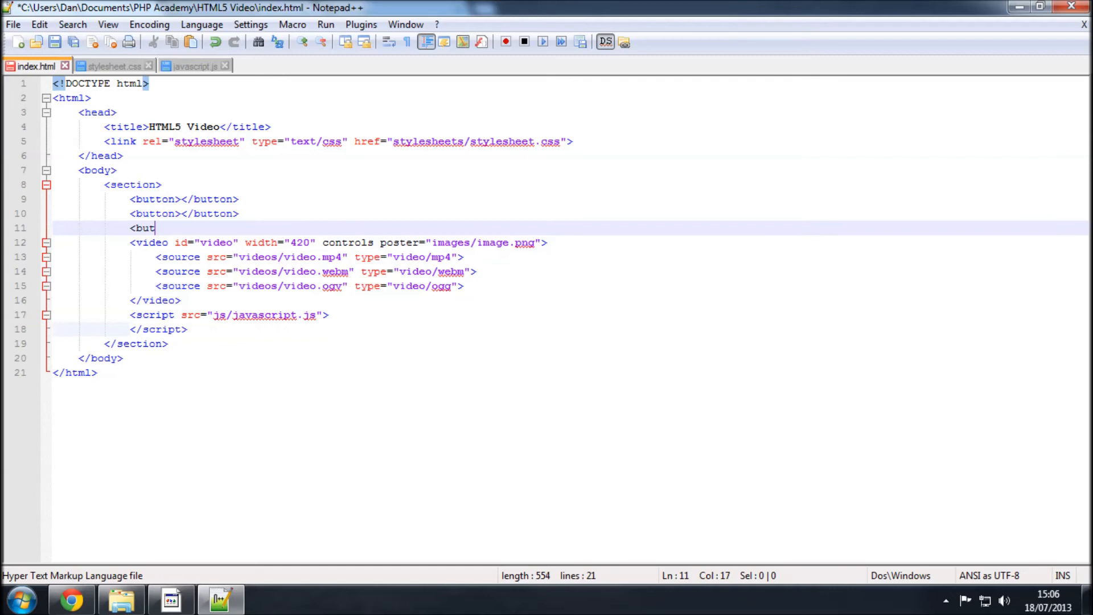
{"action": "type", "text": "ton></button>"}
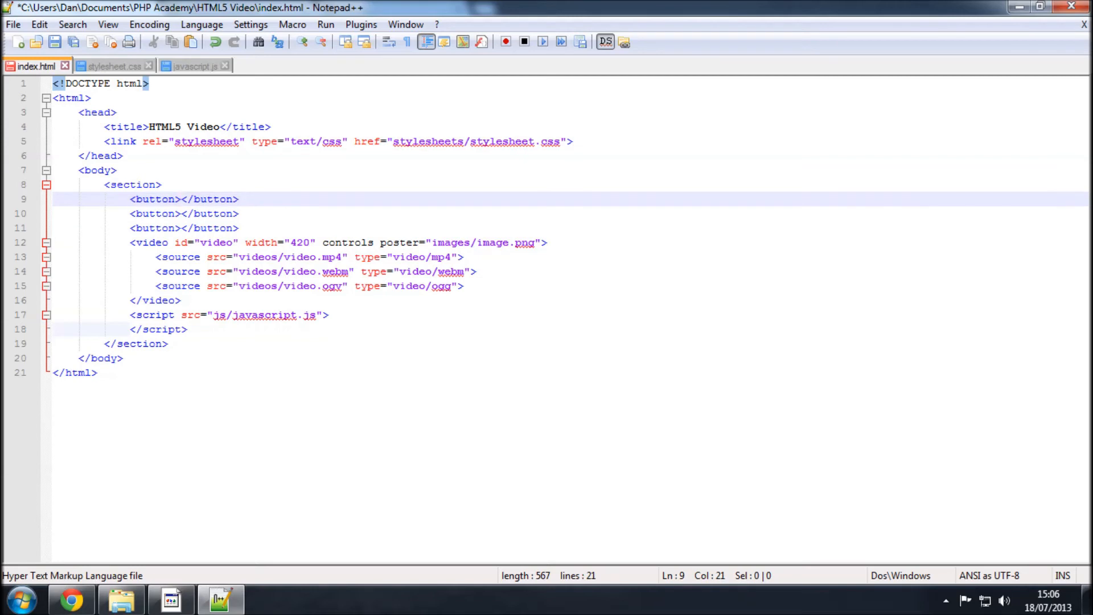
Label the buttons Big, Small and Normal, then view the page in Chrome.
{"action": "type", "text": "Big"}
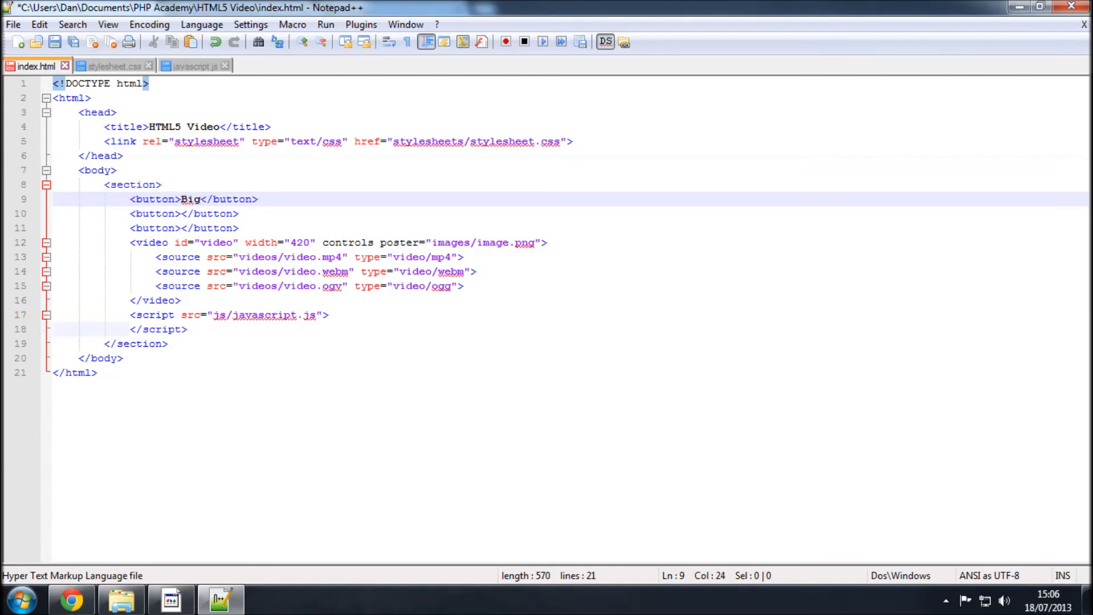
{"action": "type", "text": "Sma"}
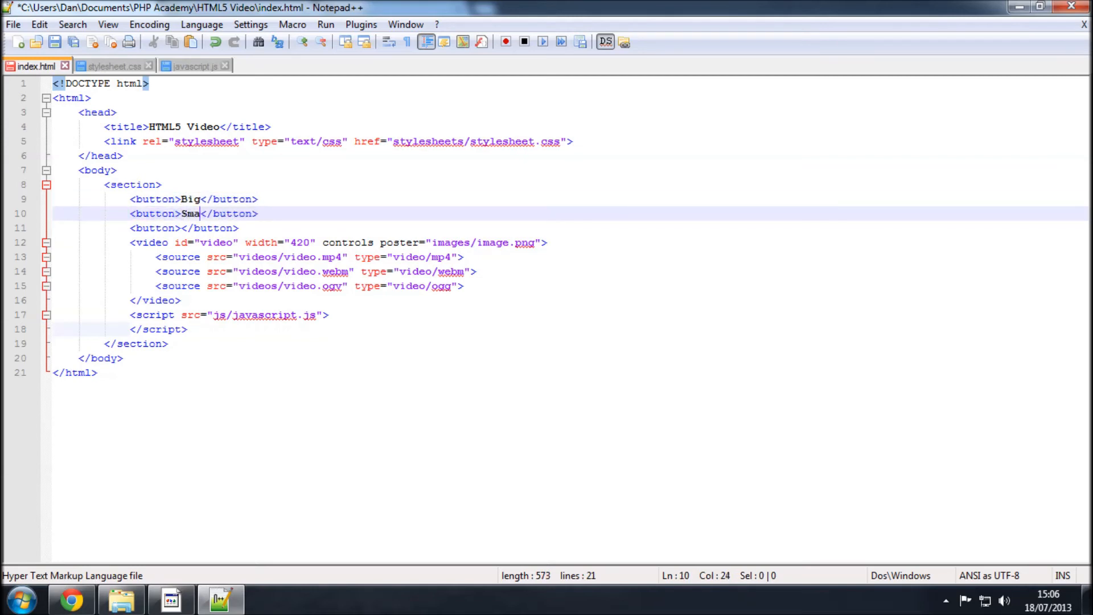
{"action": "type", "text": "ll"}
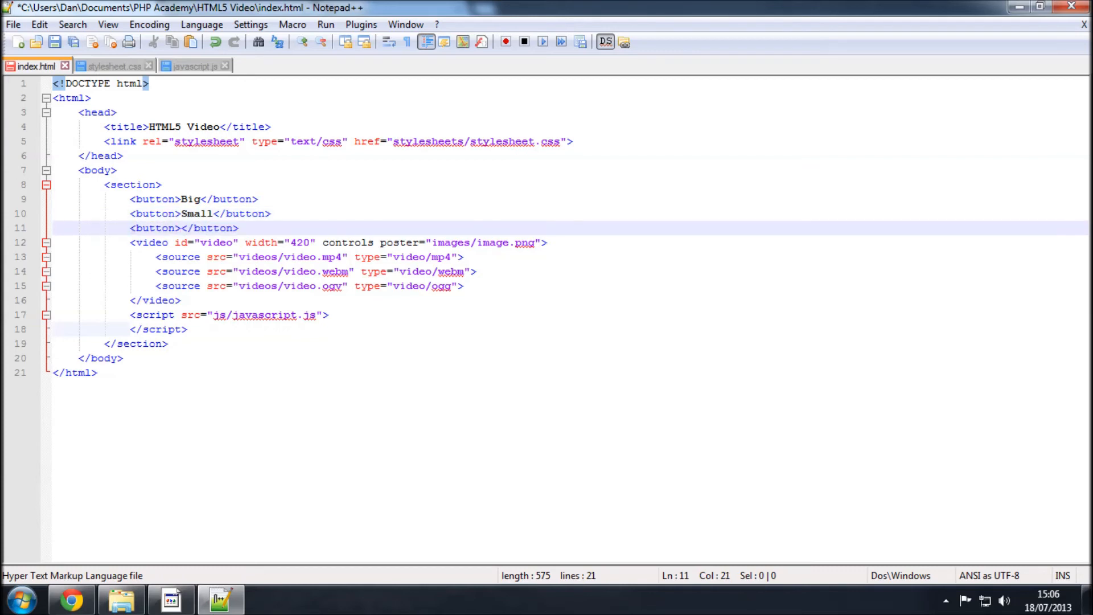
{"action": "type", "text": "Normal"}
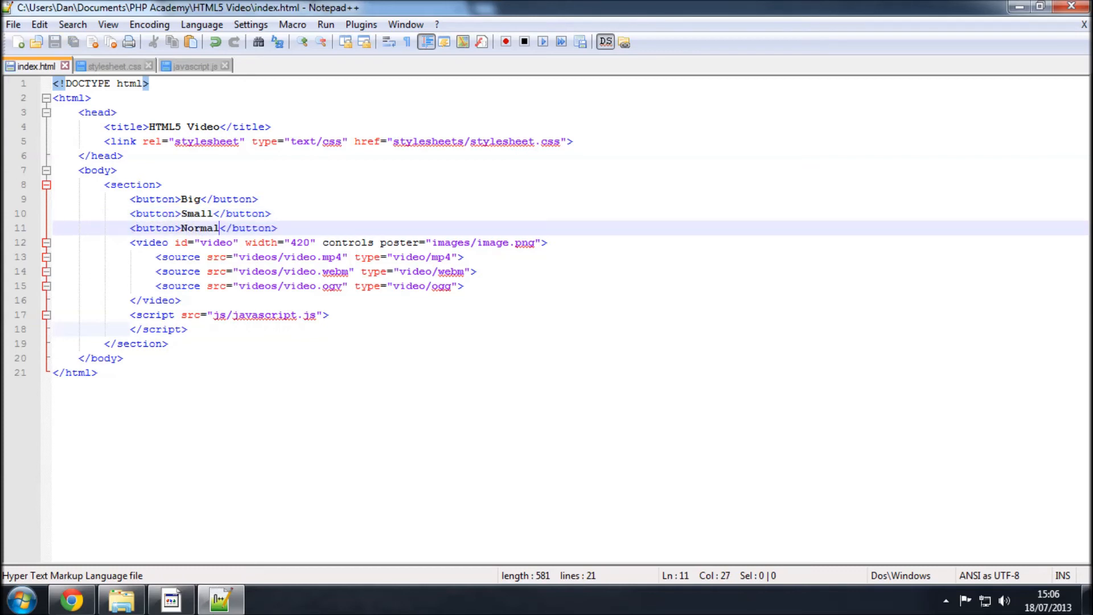
{"action": "mouse_move", "coordinate": [73, 601]}
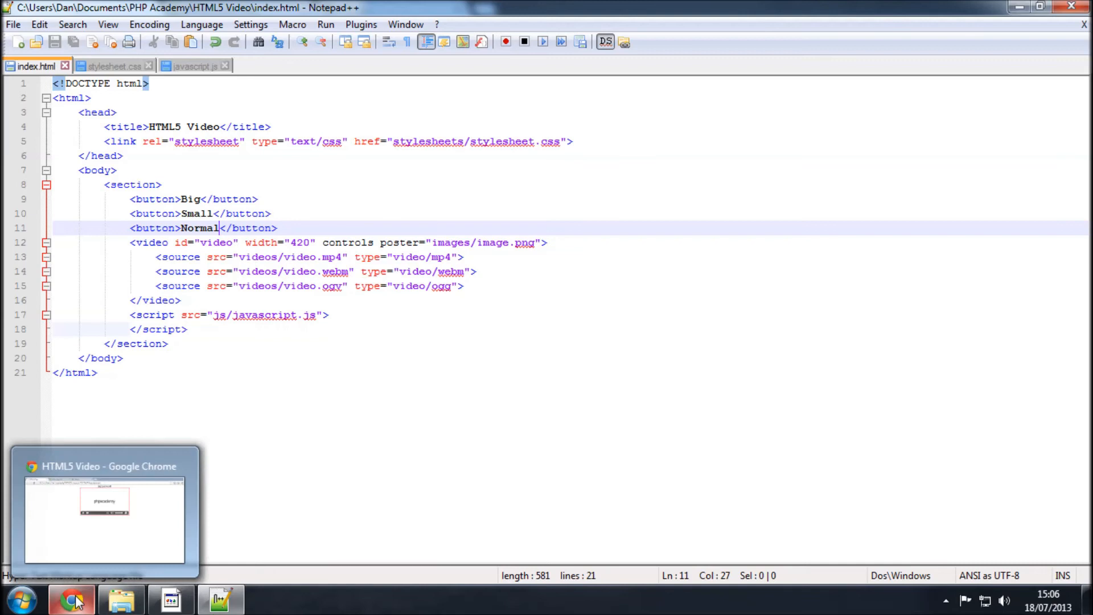
{"action": "left_click", "coordinate": [105, 512]}
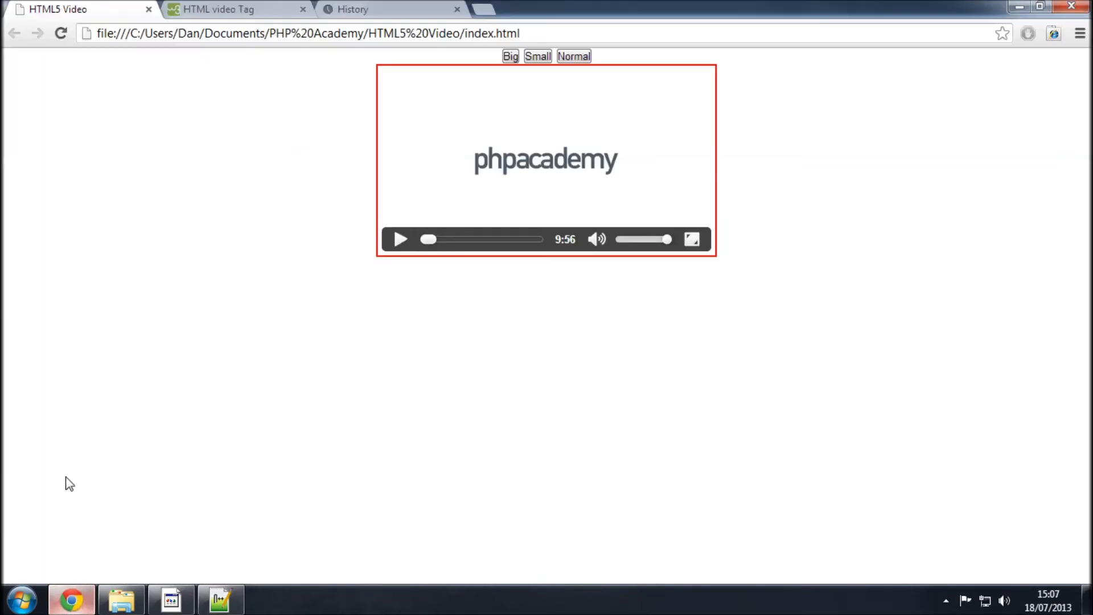
Add <br> after the Normal button so Chrome shows the buttons on their own row above the video.
{"action": "left_click", "coordinate": [510, 56]}
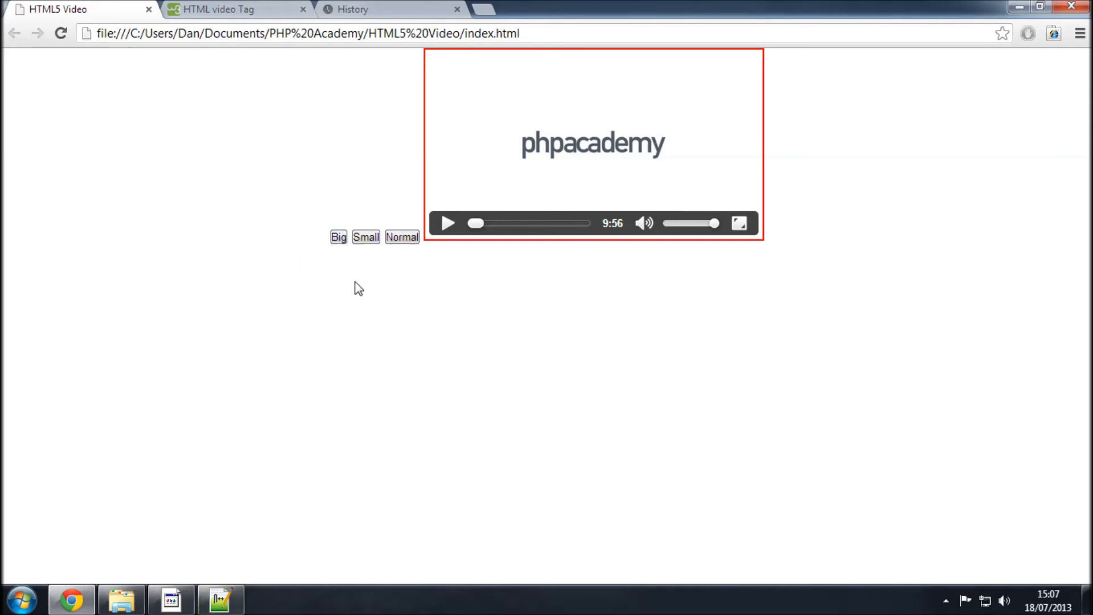
{"action": "left_click", "coordinate": [220, 598]}
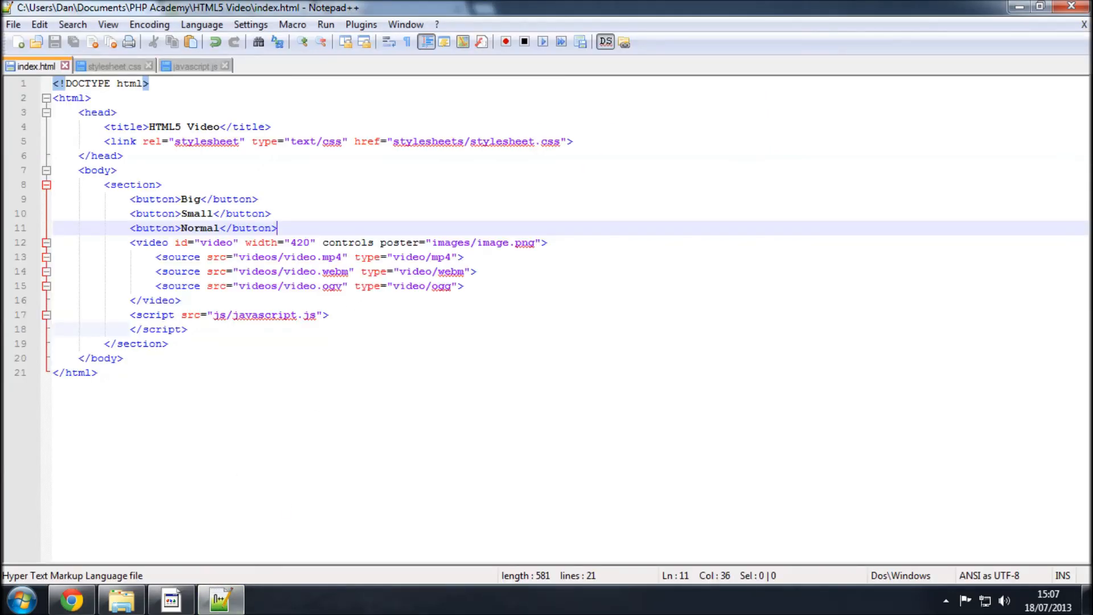
{"action": "type", "text": "<br>"}
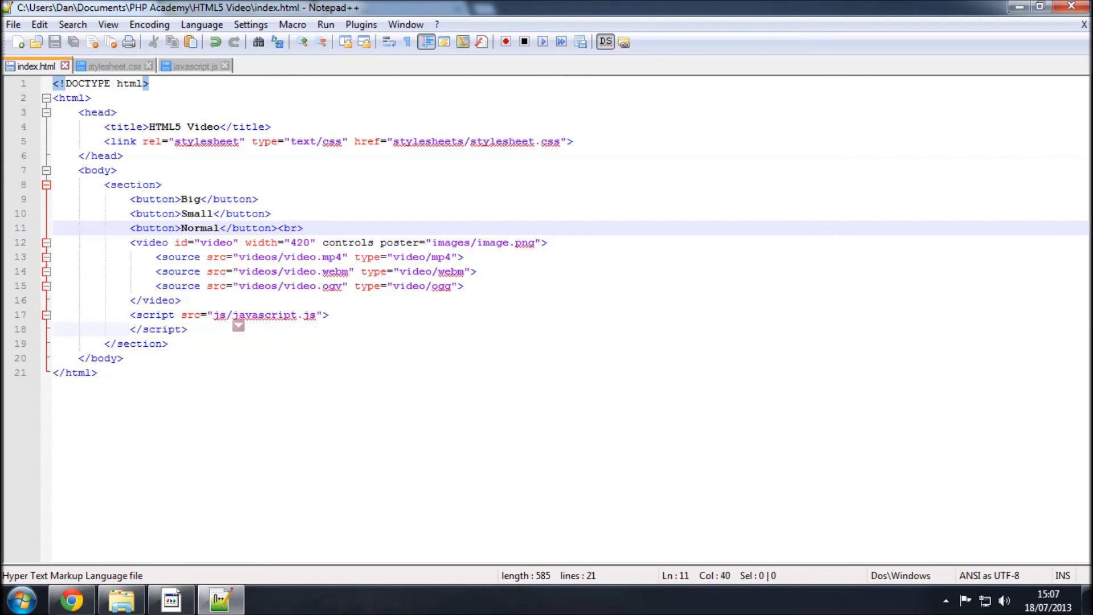
{"action": "left_click", "coordinate": [70, 598]}
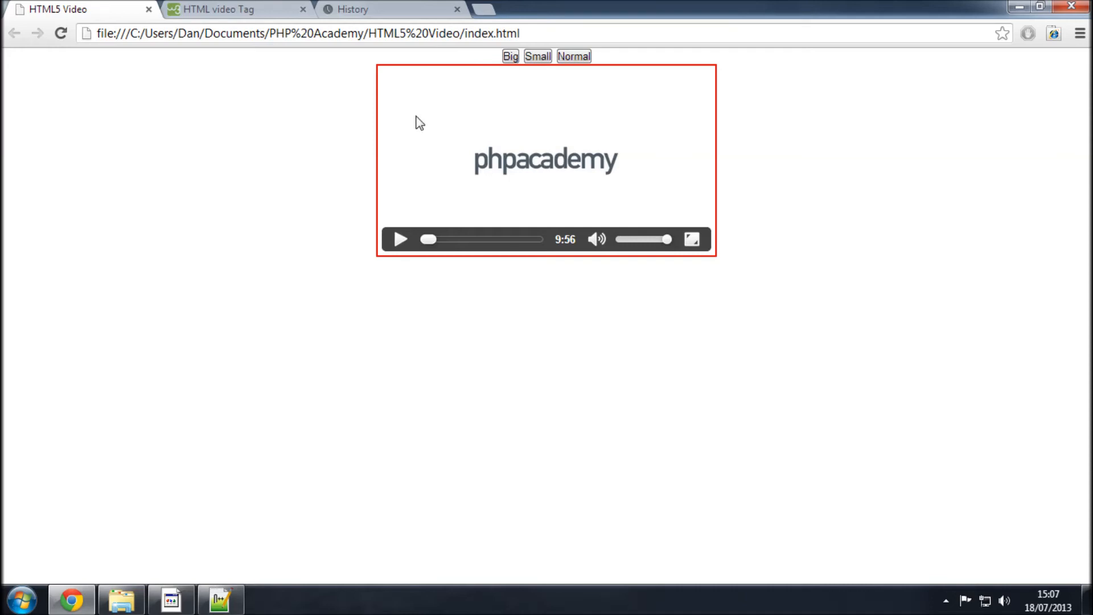
{"action": "left_click", "coordinate": [573, 56]}
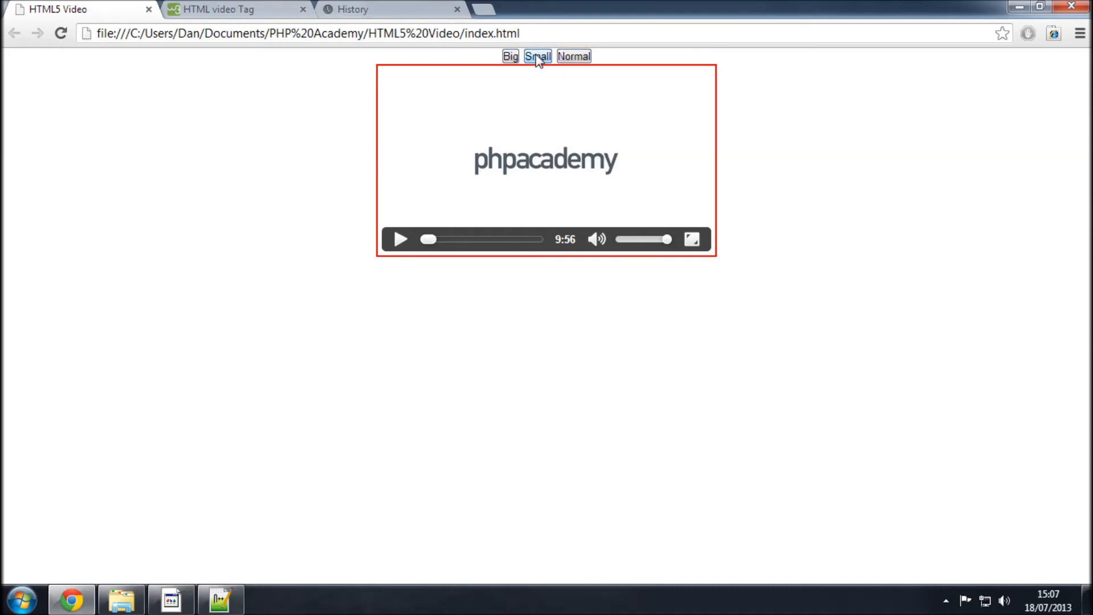
{"action": "left_click", "coordinate": [220, 598]}
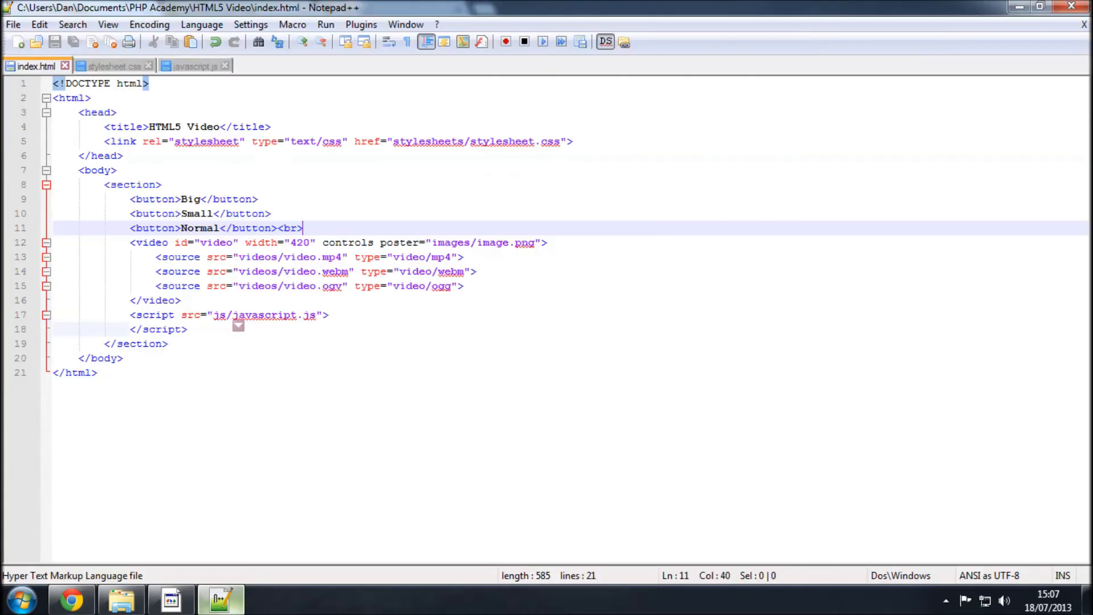
Give the buttons onclick="big()", onclick="small()" and onclick="normal()" handlers.
{"action": "double_click", "coordinate": [190, 198]}
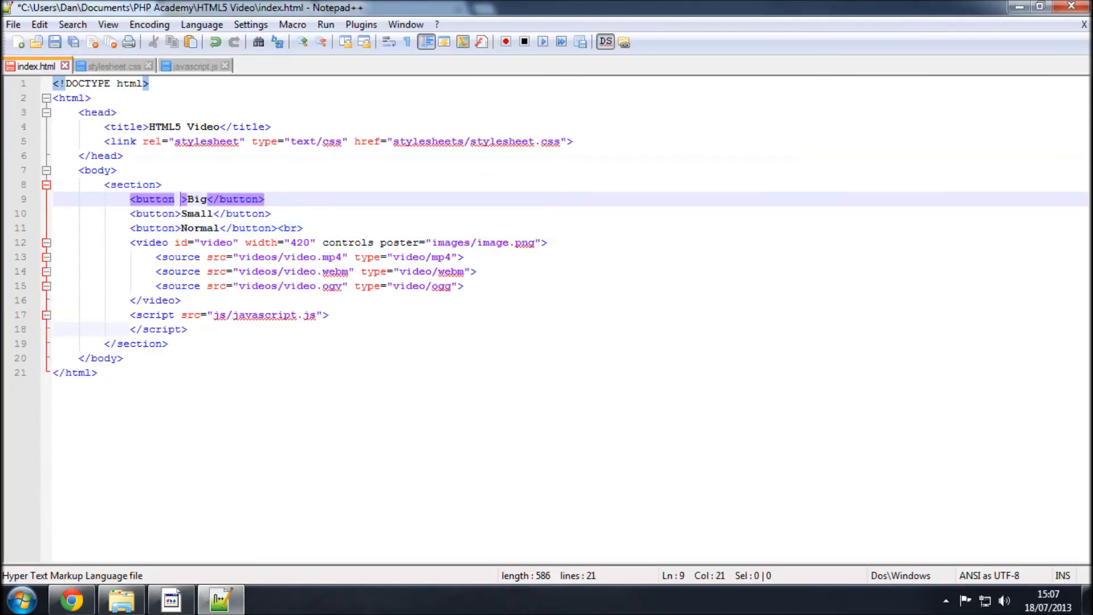
{"action": "type", "text": "onclick=\""}
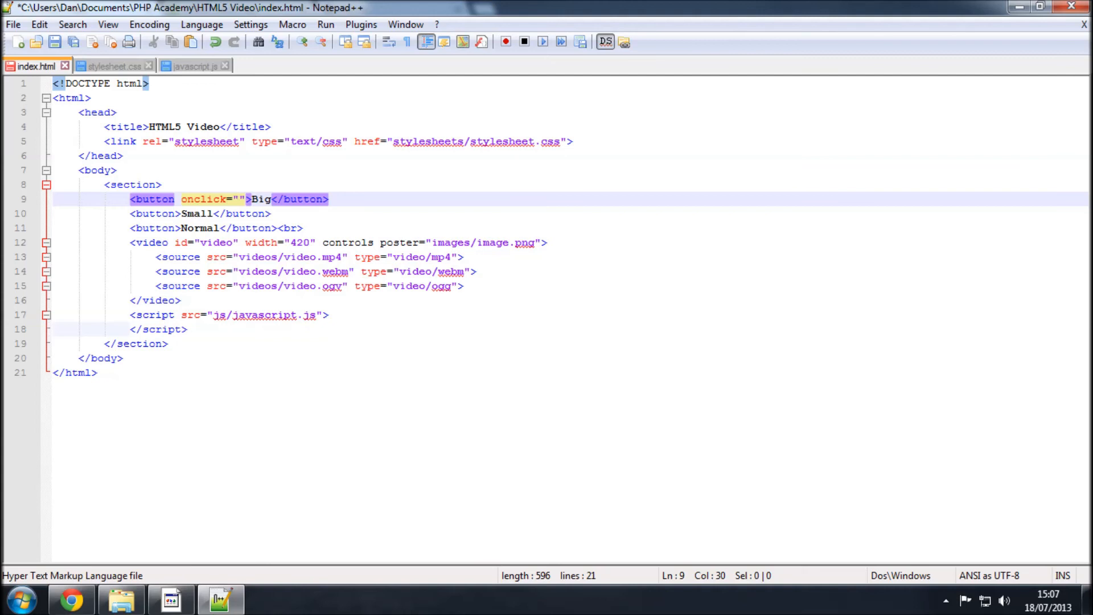
{"action": "type", "text": "big("}
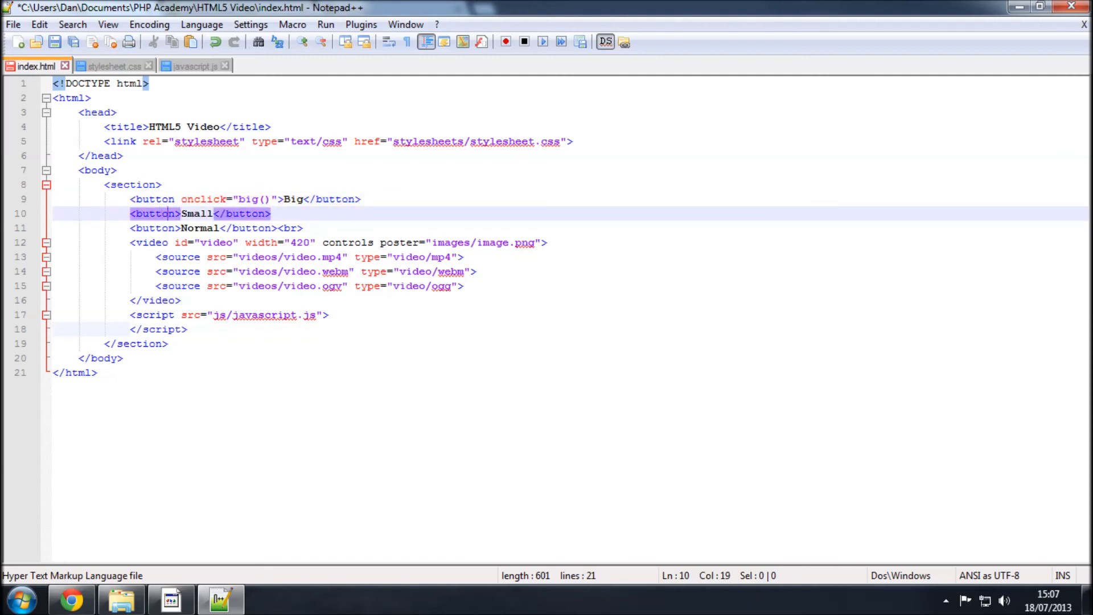
{"action": "type", "text": "onclick=\""}
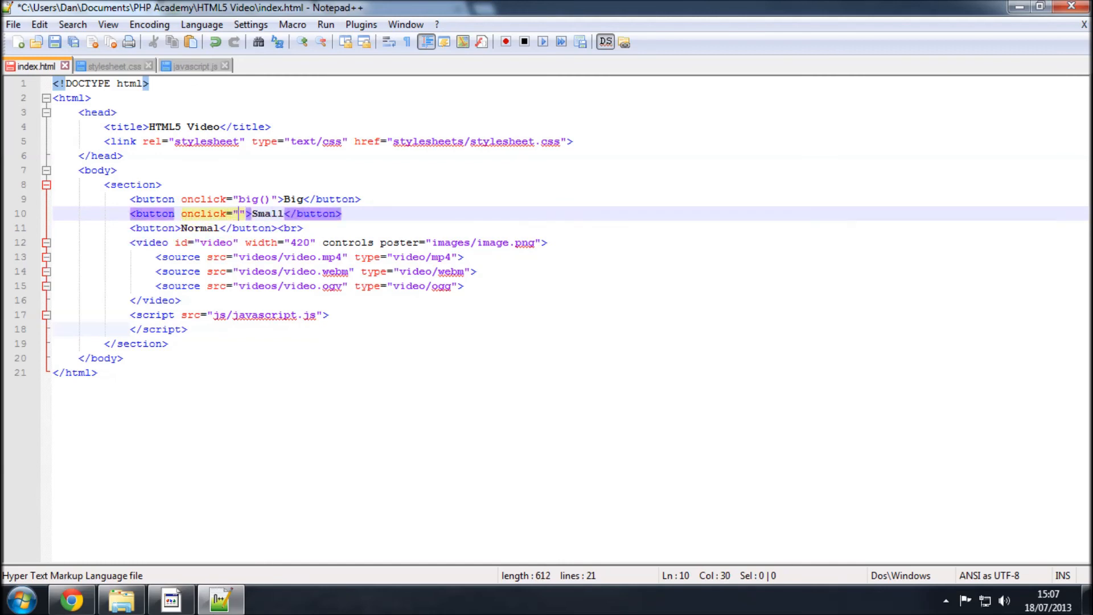
{"action": "type", "text": "small()"}
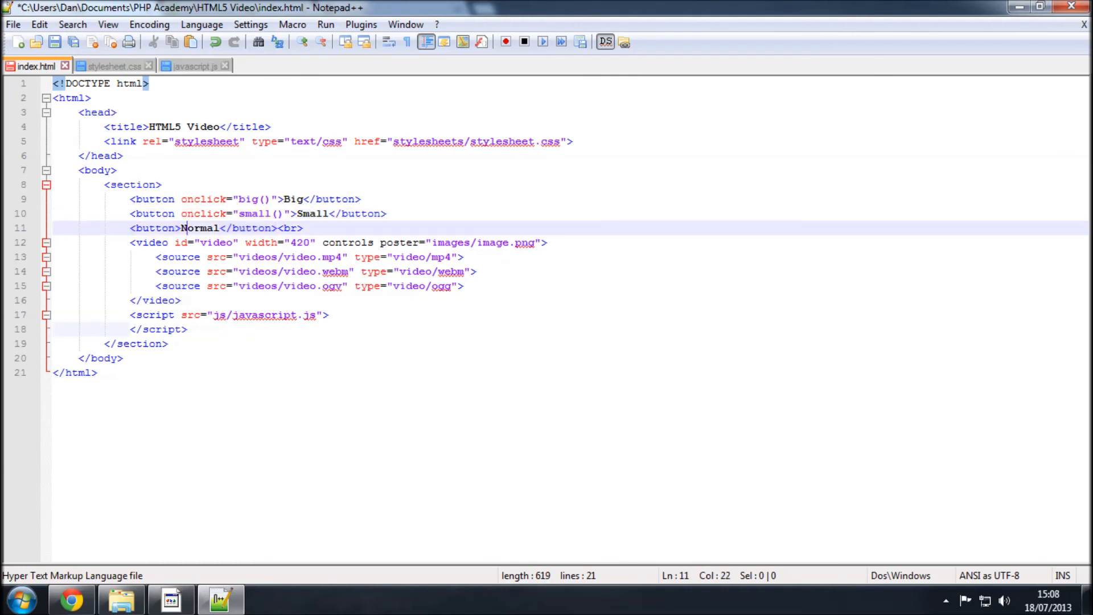
{"action": "type", "text": "onclick=\"normal"}
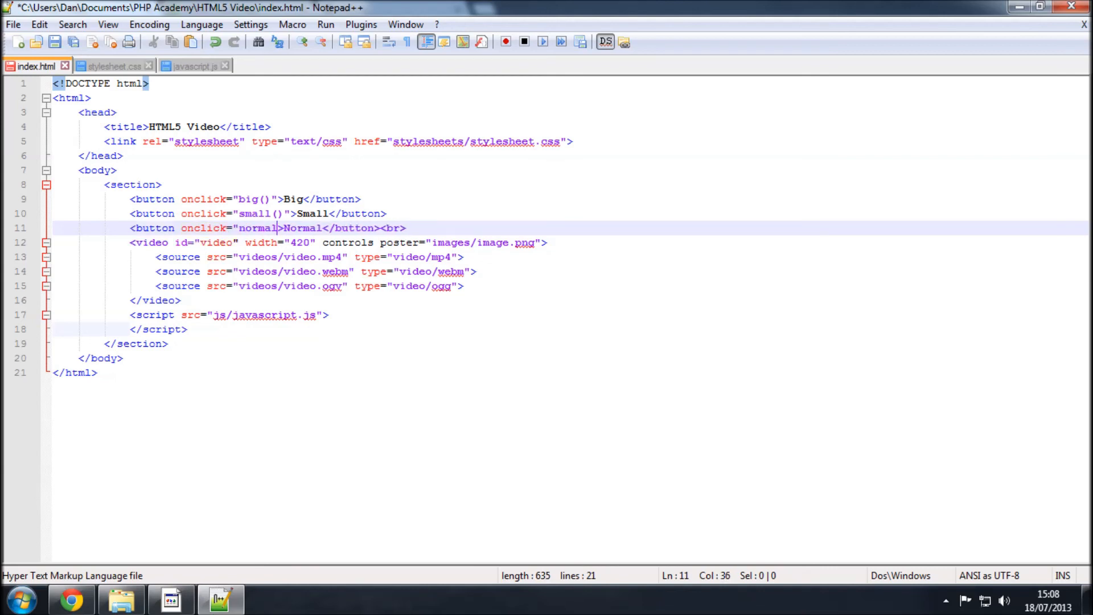
{"action": "type", "text": "()"}
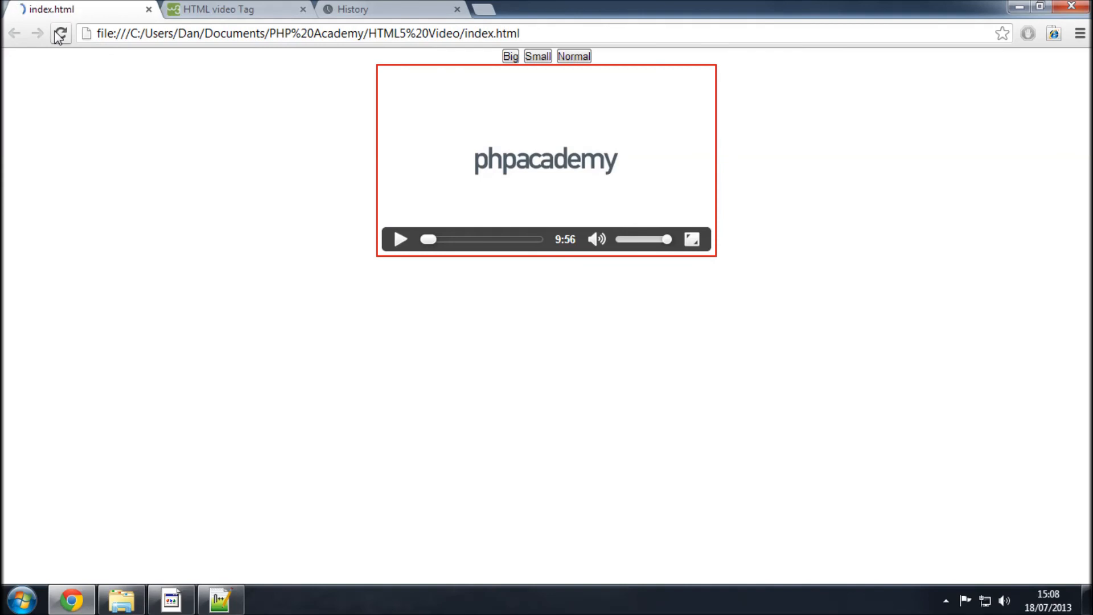
Click Big, Small and Normal in Chrome to confirm the video resizes and restores.
{"action": "left_click", "coordinate": [510, 56]}
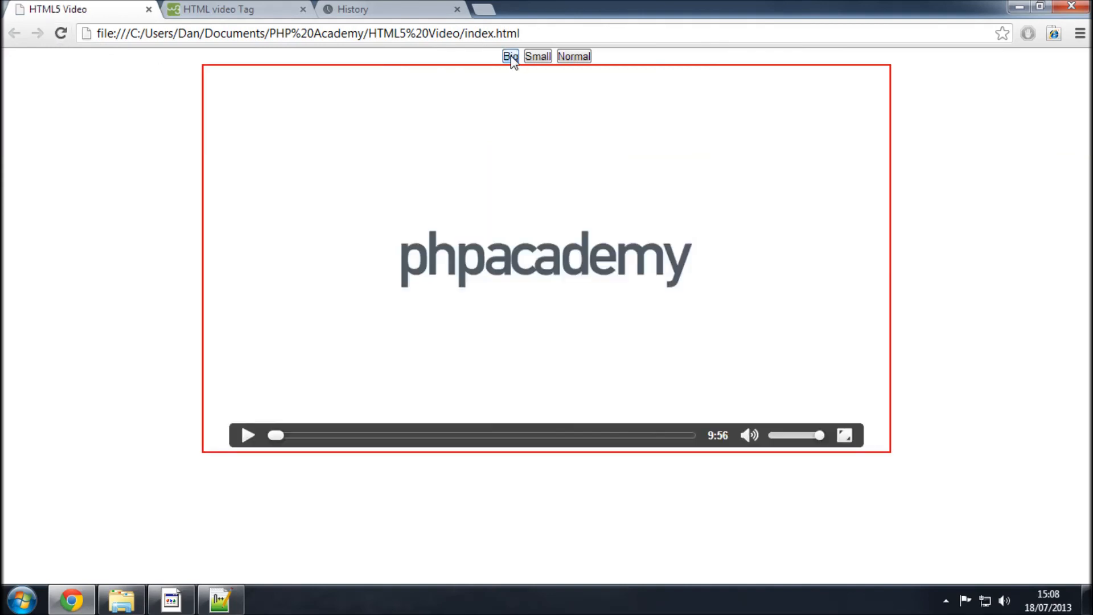
{"action": "left_click", "coordinate": [536, 56]}
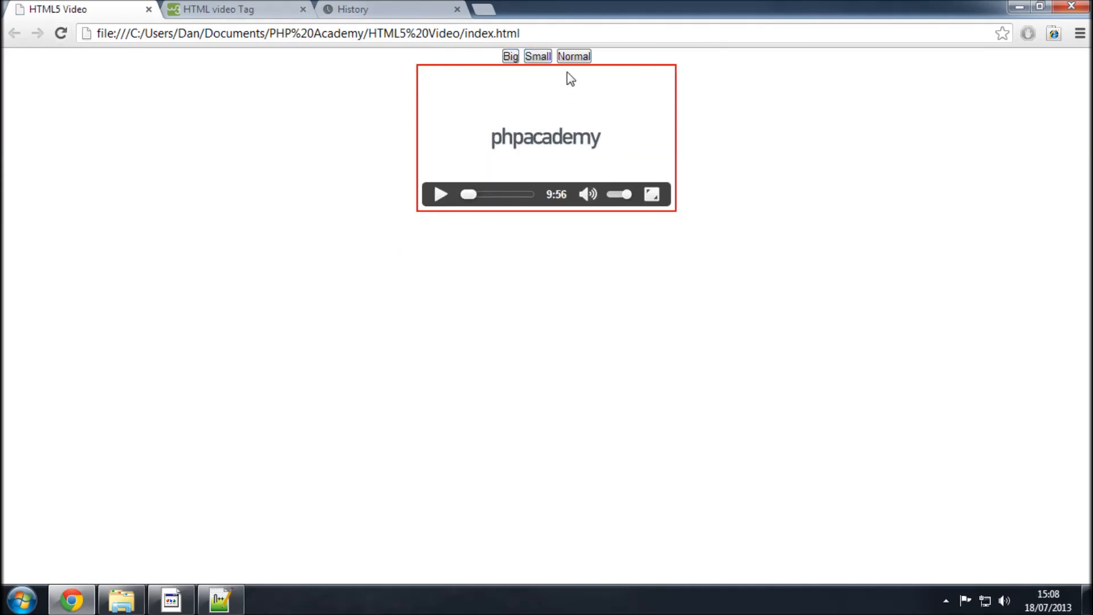
{"action": "left_click", "coordinate": [573, 56]}
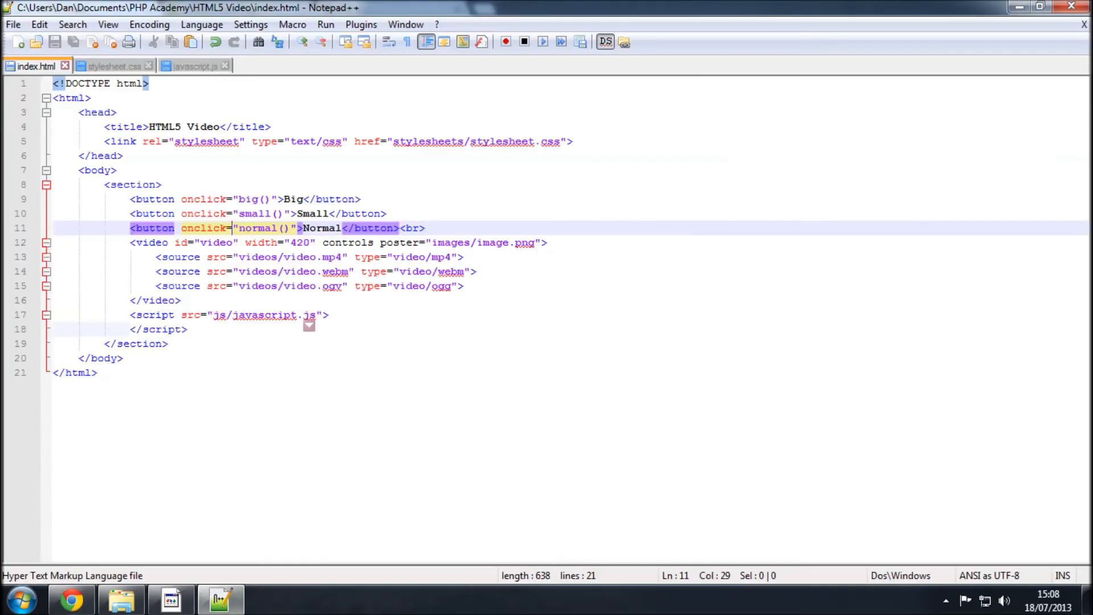
{"action": "left_click", "coordinate": [194, 66]}
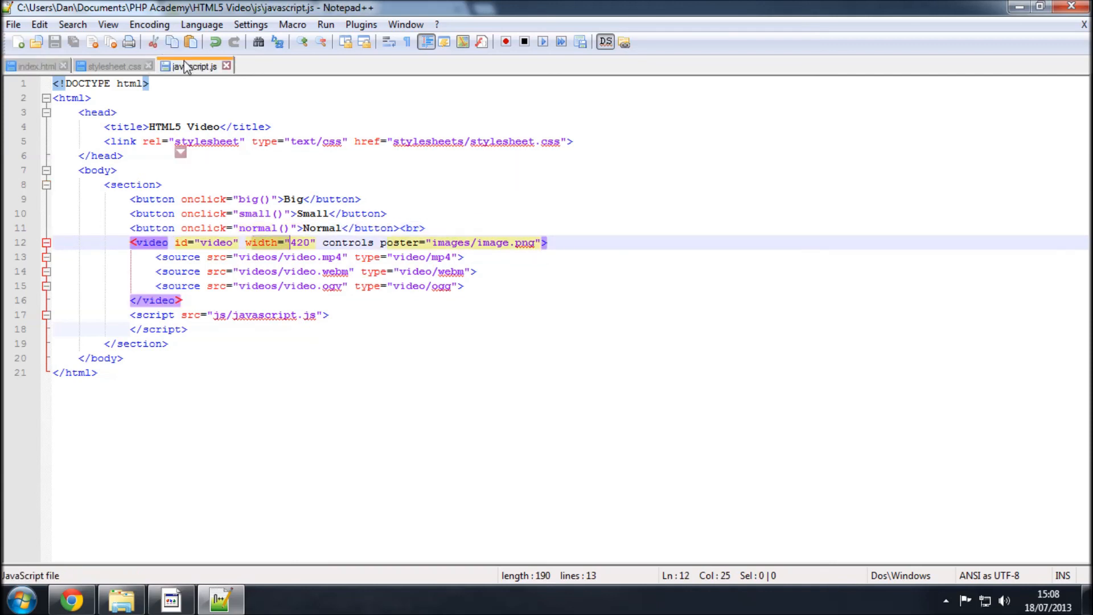
{"action": "left_click", "coordinate": [193, 66]}
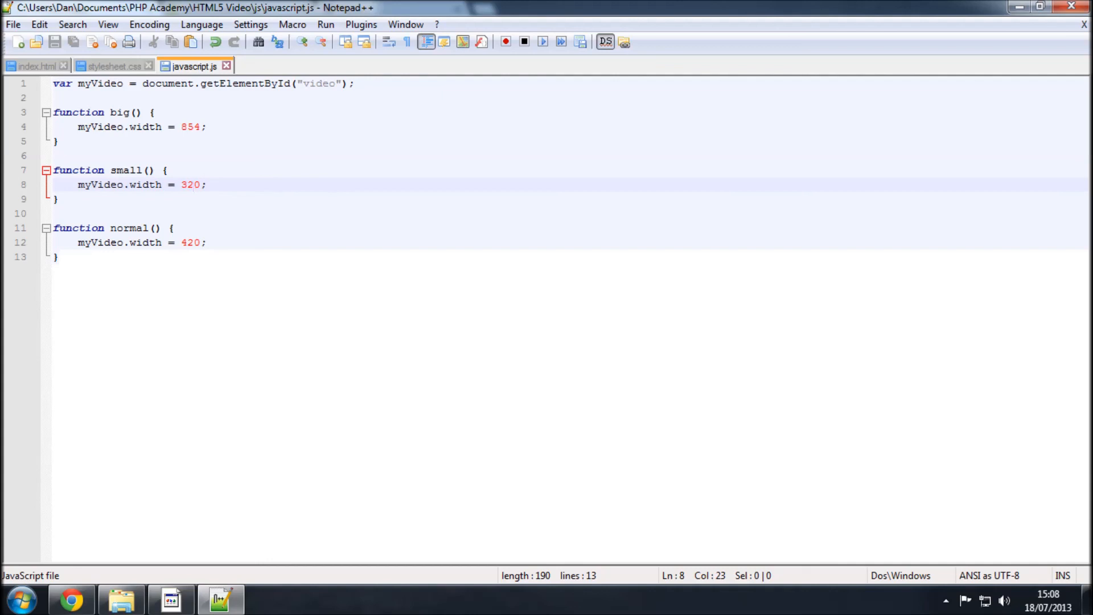
{"action": "double_click", "coordinate": [145, 185]}
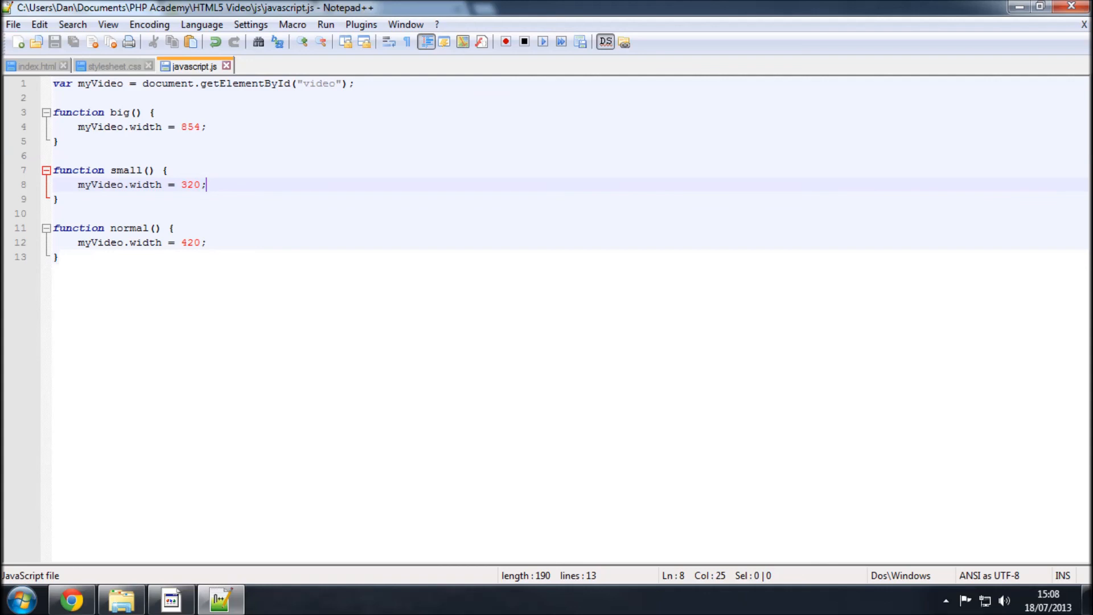
{"action": "left_click_drag", "start_coordinate": [79, 185], "coordinate": [206, 185]}
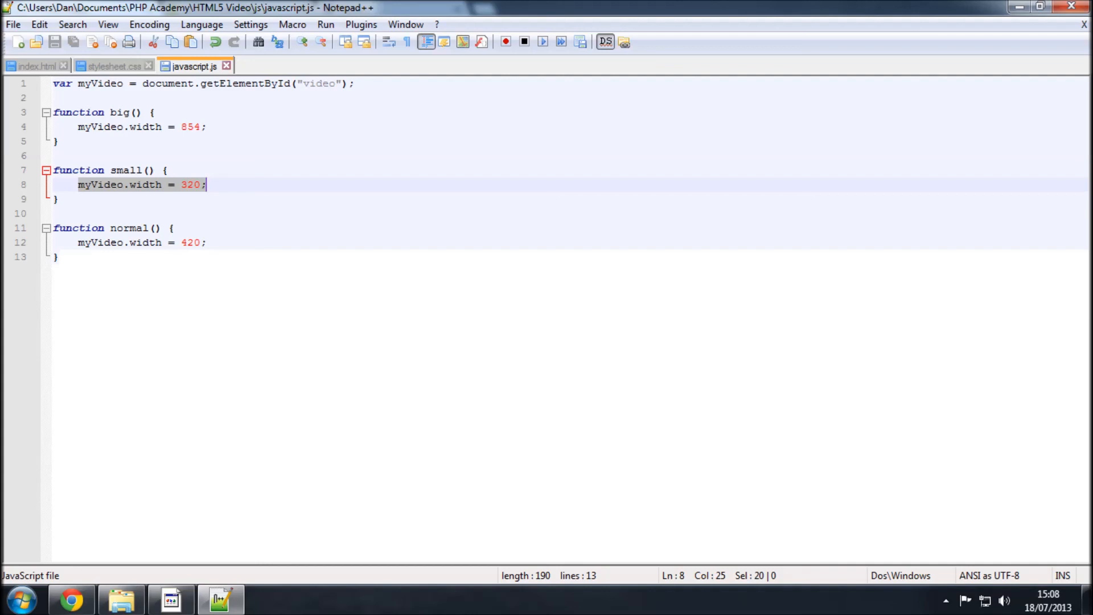
{"action": "left_click", "coordinate": [35, 66]}
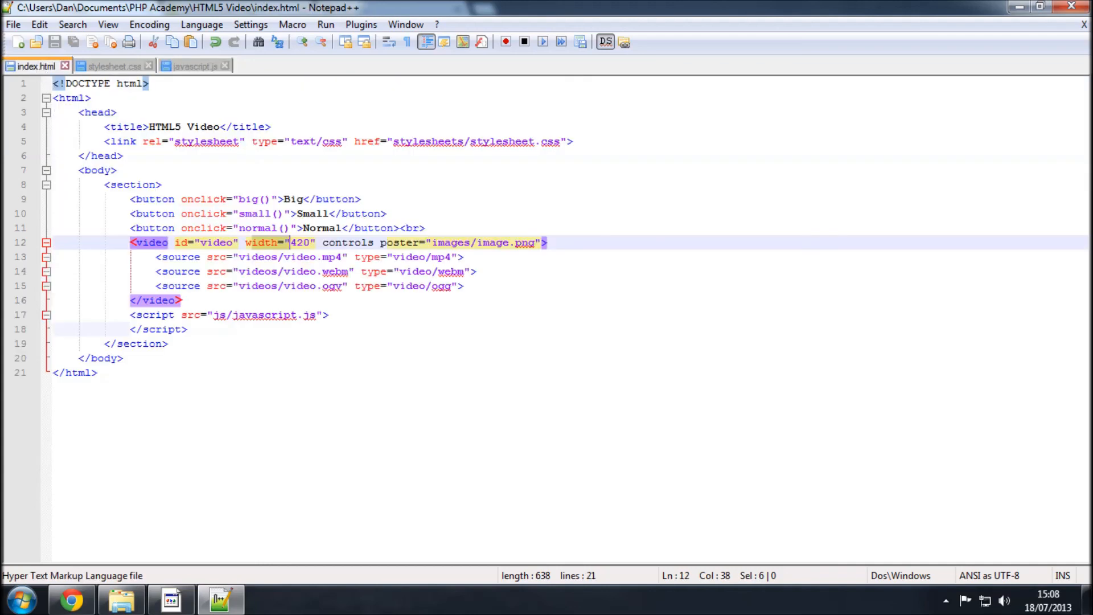